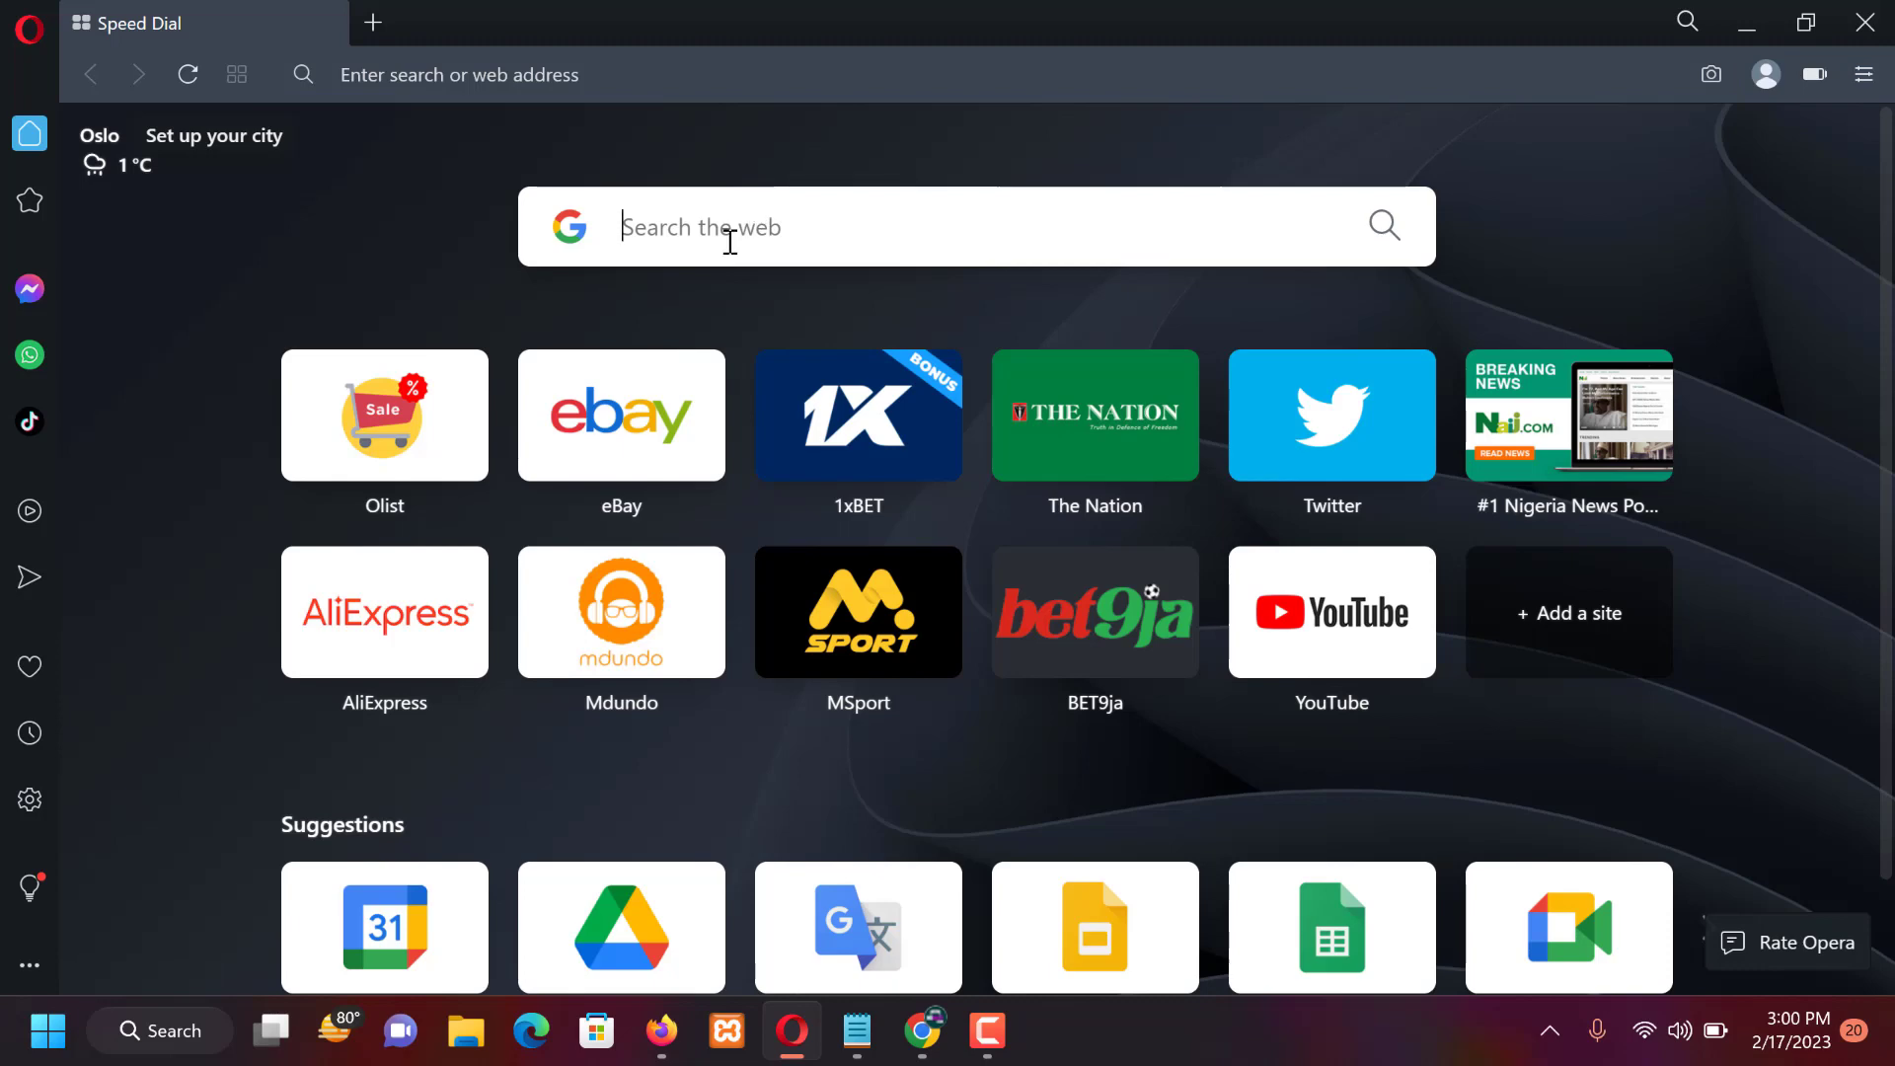
- Search Google for 'Ngbaze forum' from the Speed Dial search box
{"action": "type", "text": "Ngbaze"}
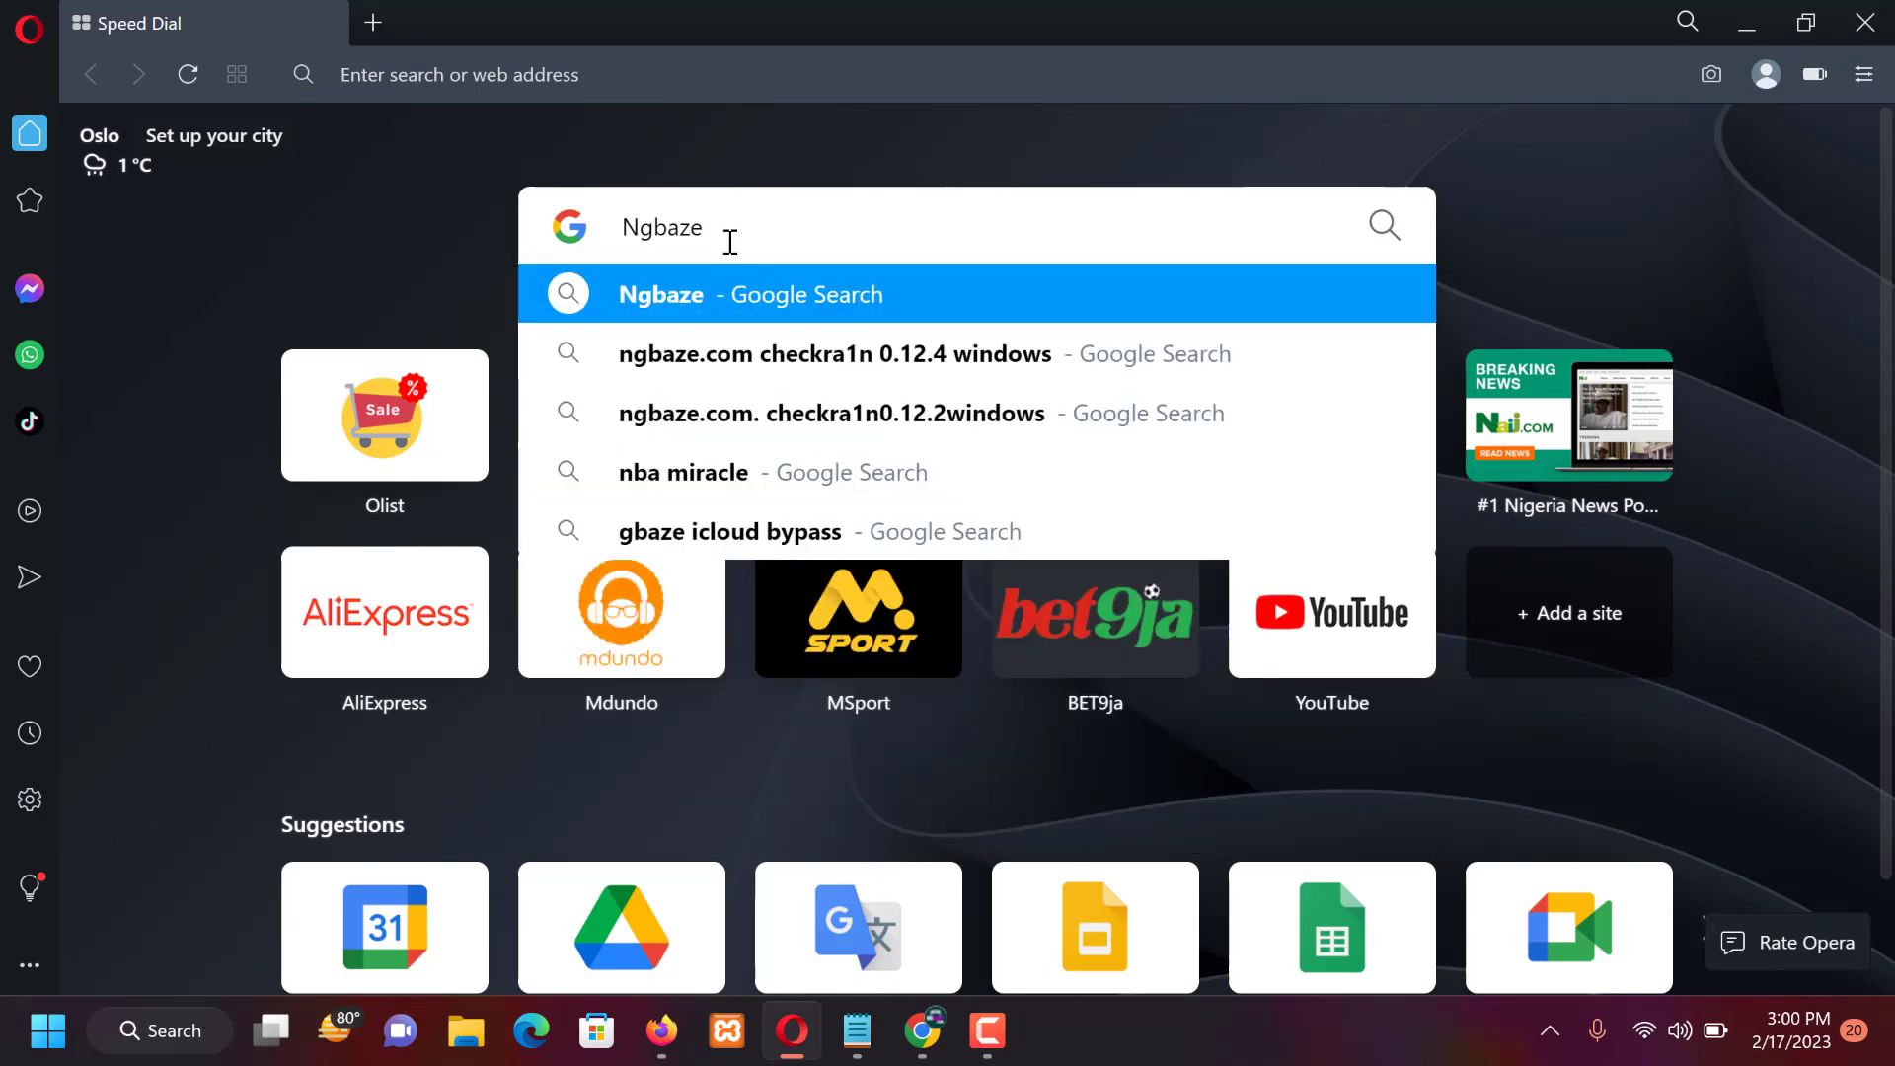
{"action": "type", "text": "forum"}
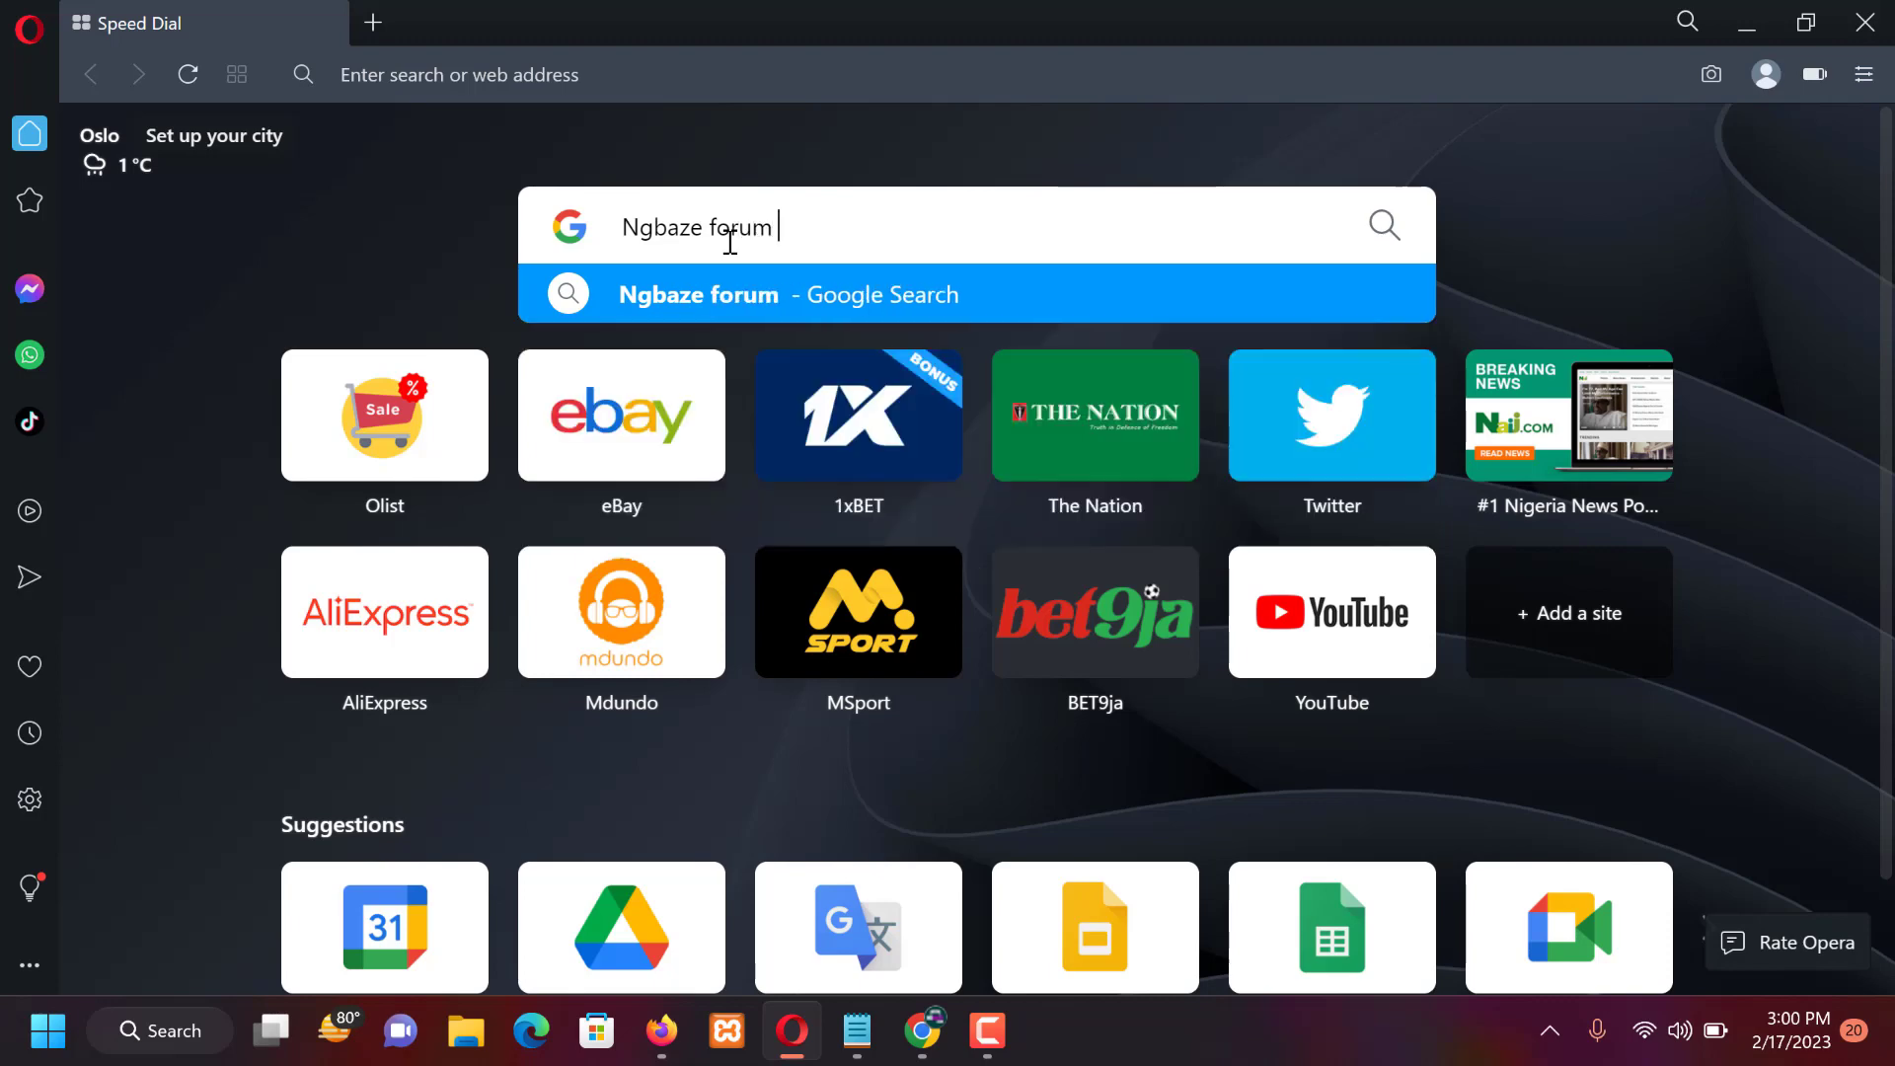
{"action": "key", "text": "enter"}
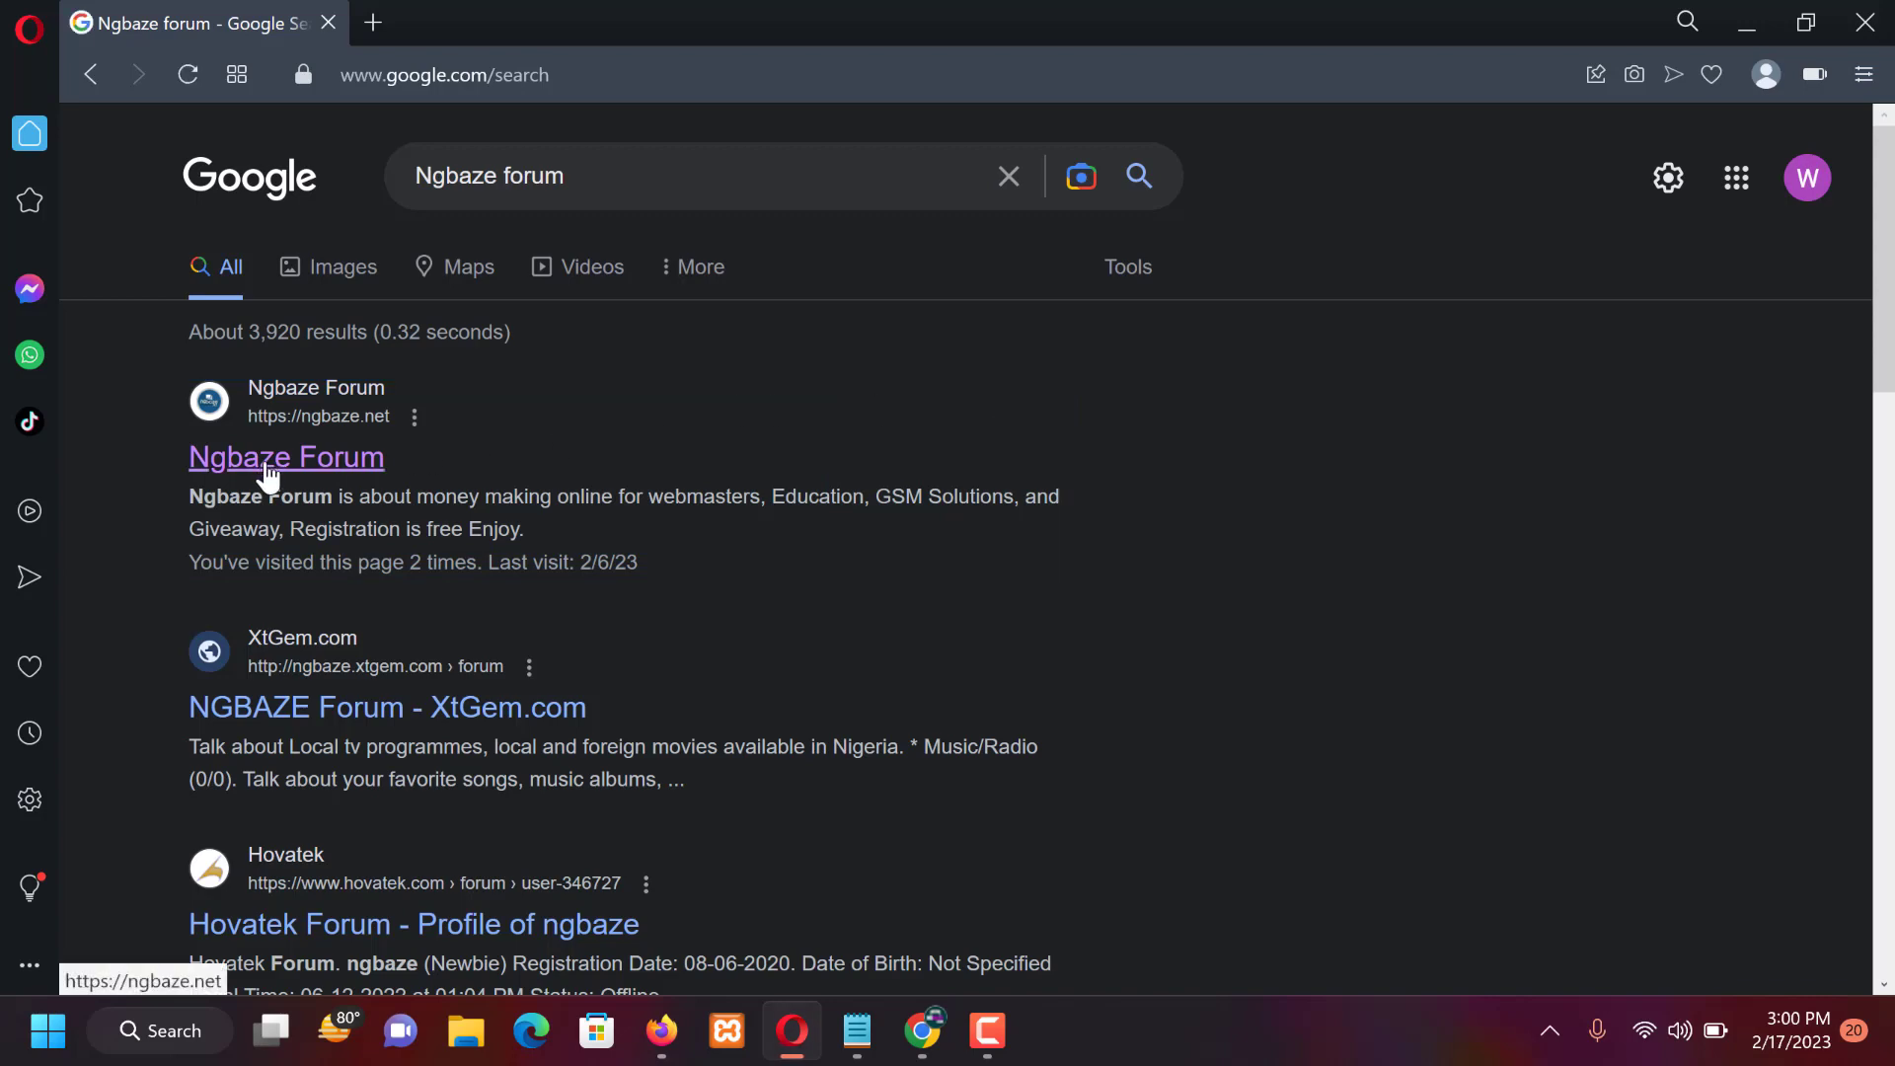
{"action": "mouse_move", "coordinate": [1110, 487]}
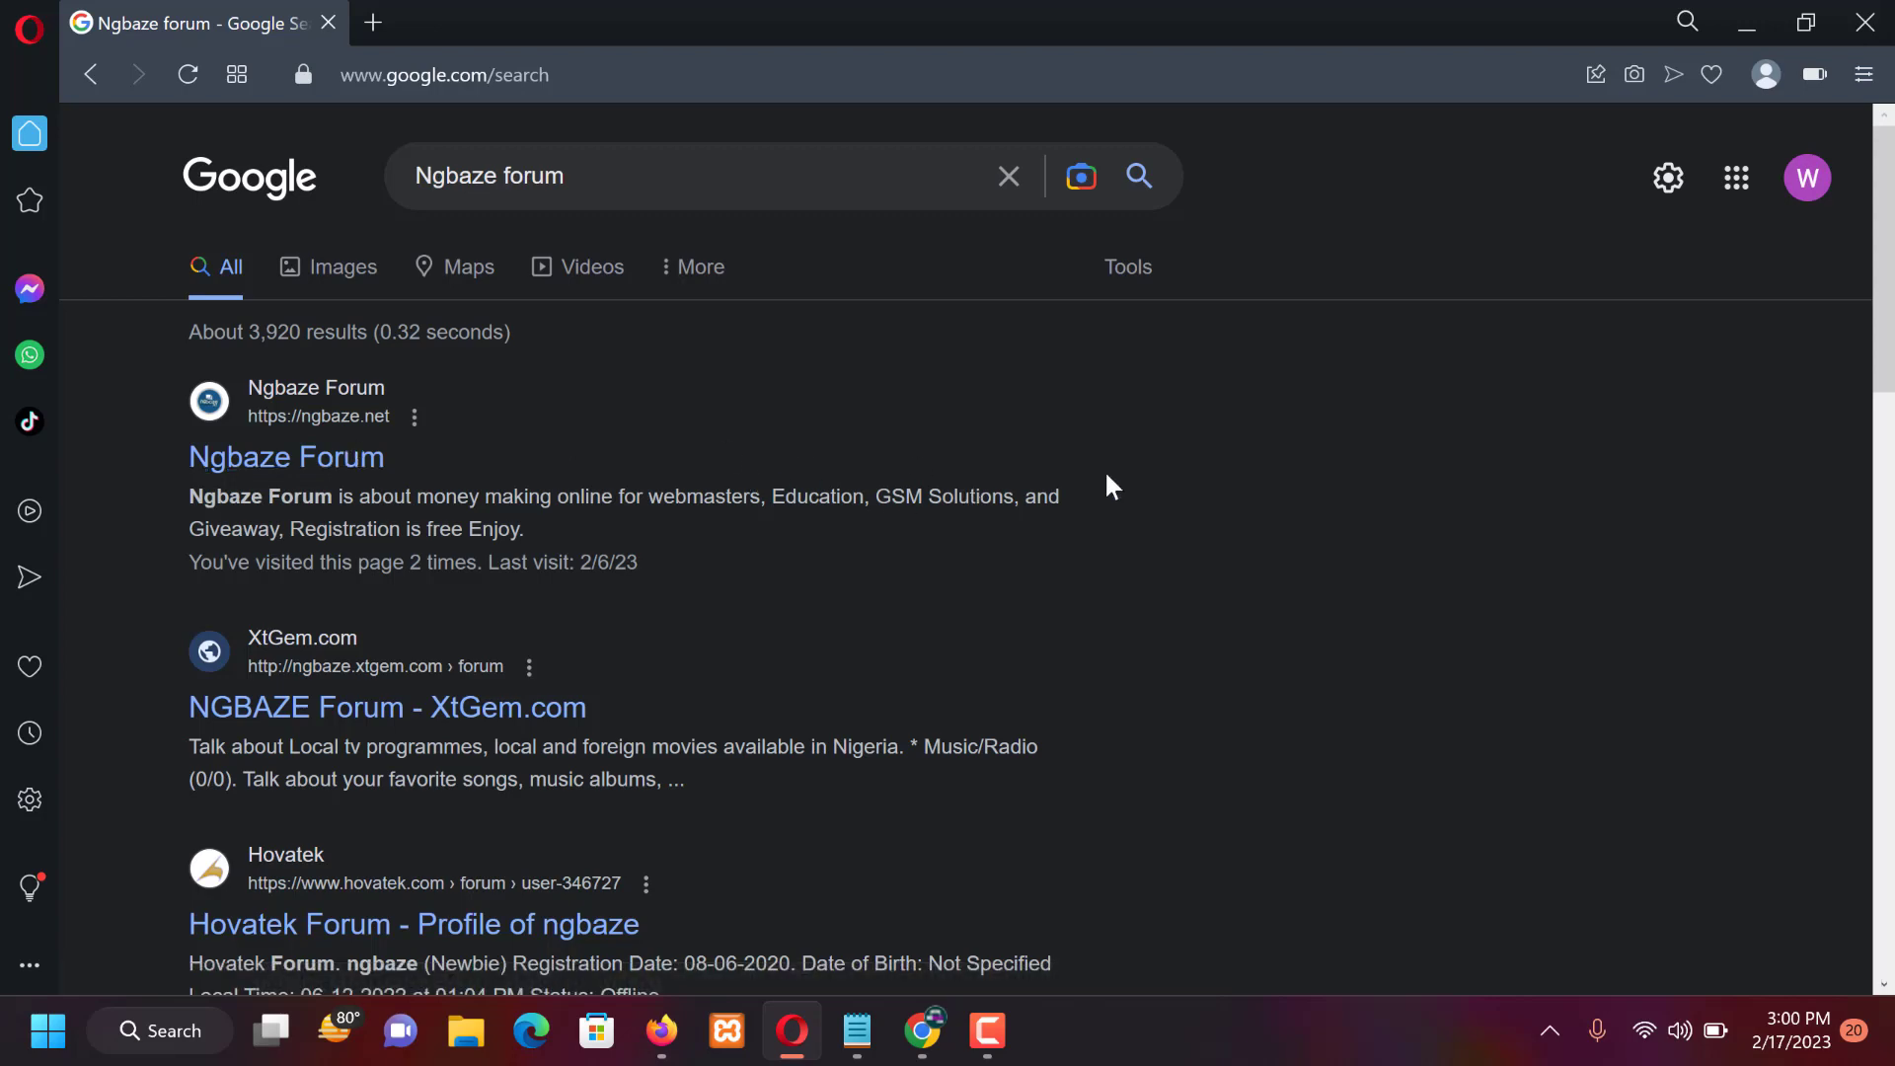
- Go to the Ngbaze Forum home page at ngbaze.net and dismiss the pop-up ad over the New posts list
{"action": "left_click", "coordinate": [285, 456]}
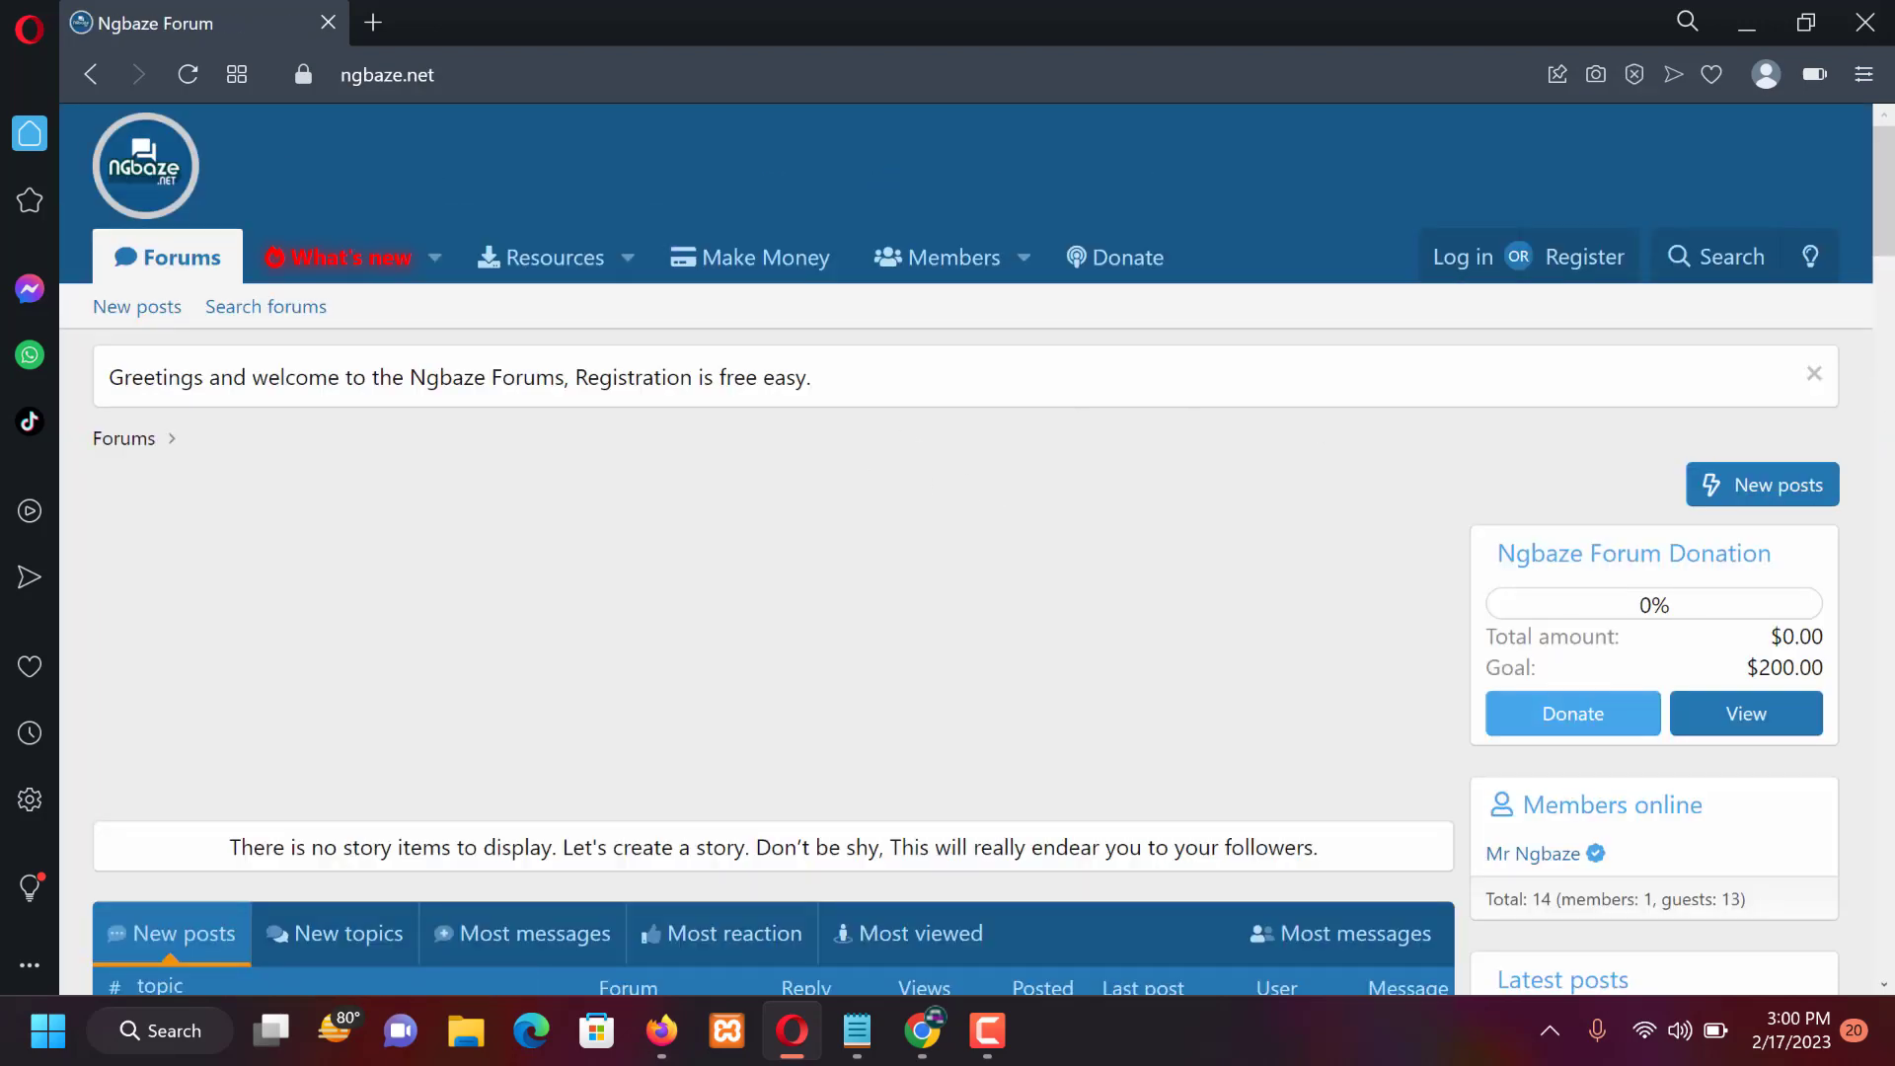
{"action": "scroll", "scroll_direction": "down", "scroll_amount": 3}
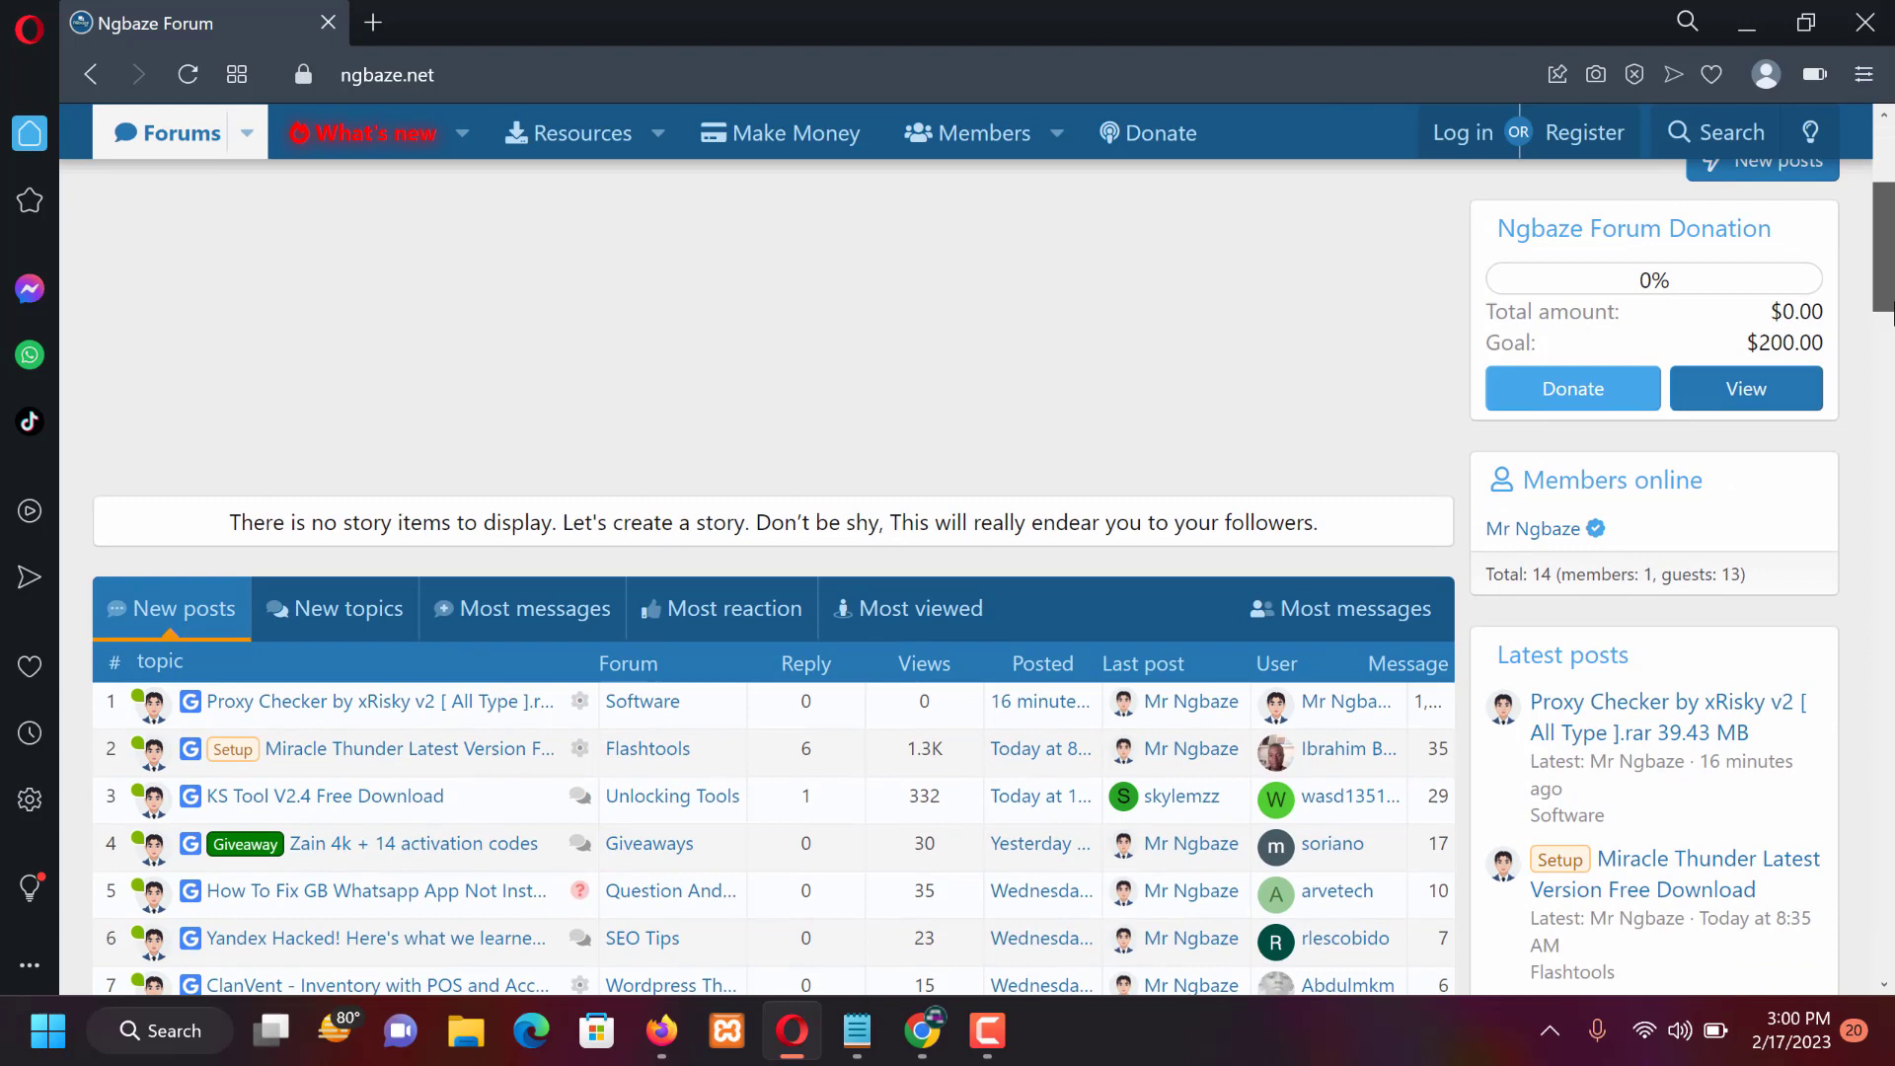
{"action": "scroll", "scroll_direction": "down", "scroll_amount": 3}
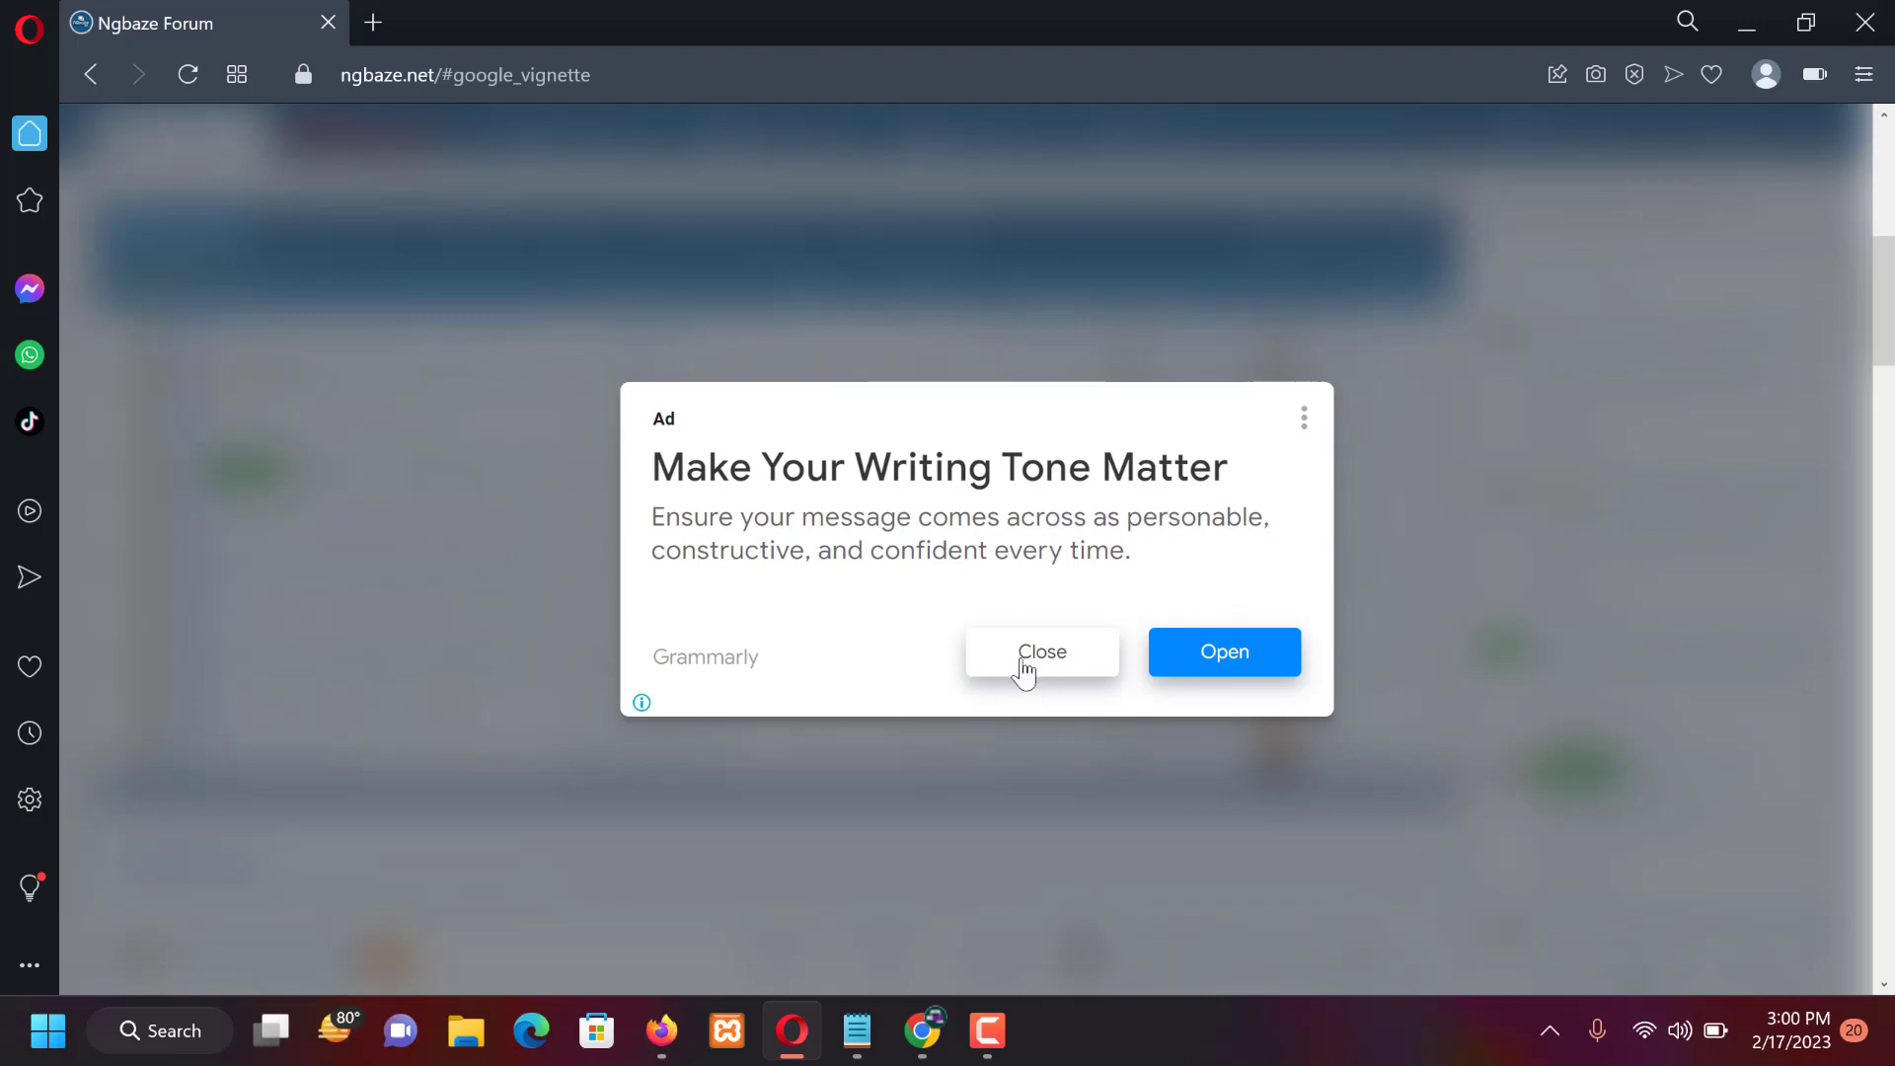
{"action": "left_click", "coordinate": [1040, 652]}
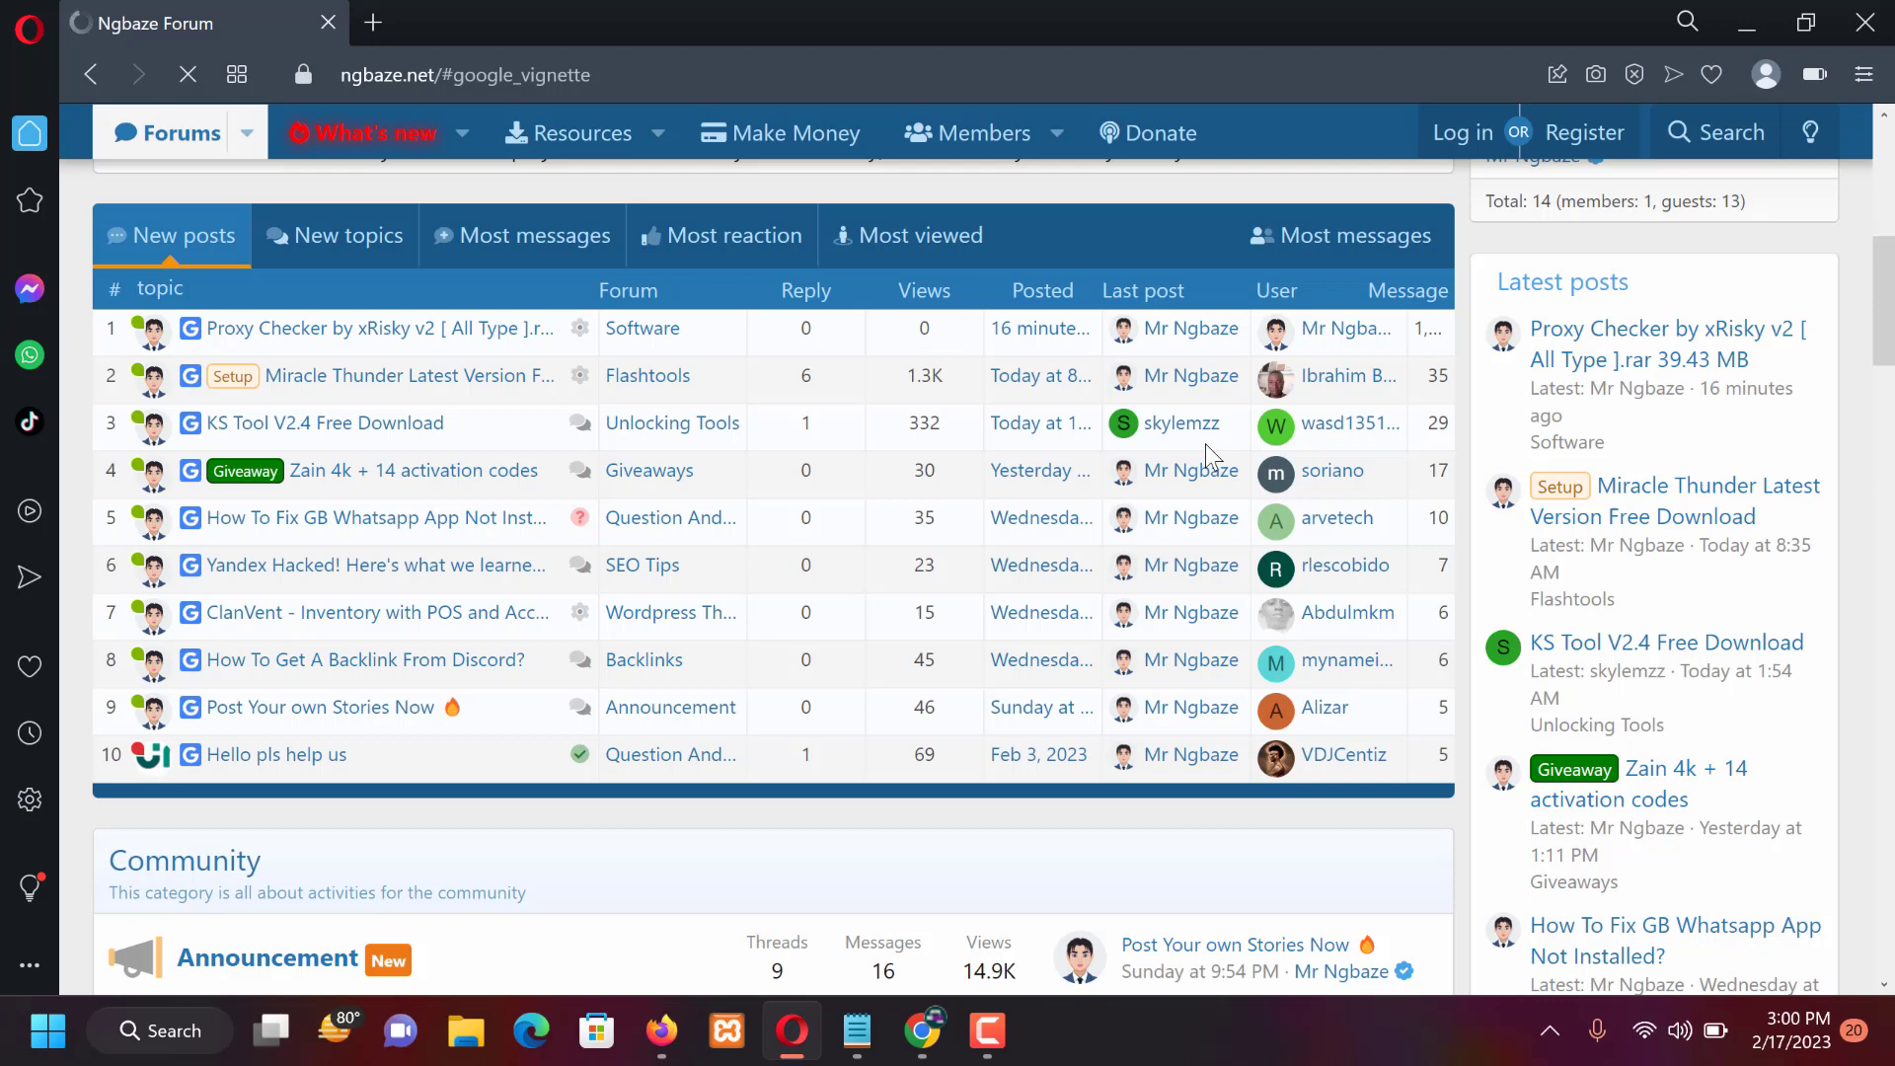
- View the Proxy Checker by xRisky v2 thread and Mr Ngbaze's resource post in it
{"action": "left_click", "coordinate": [375, 328]}
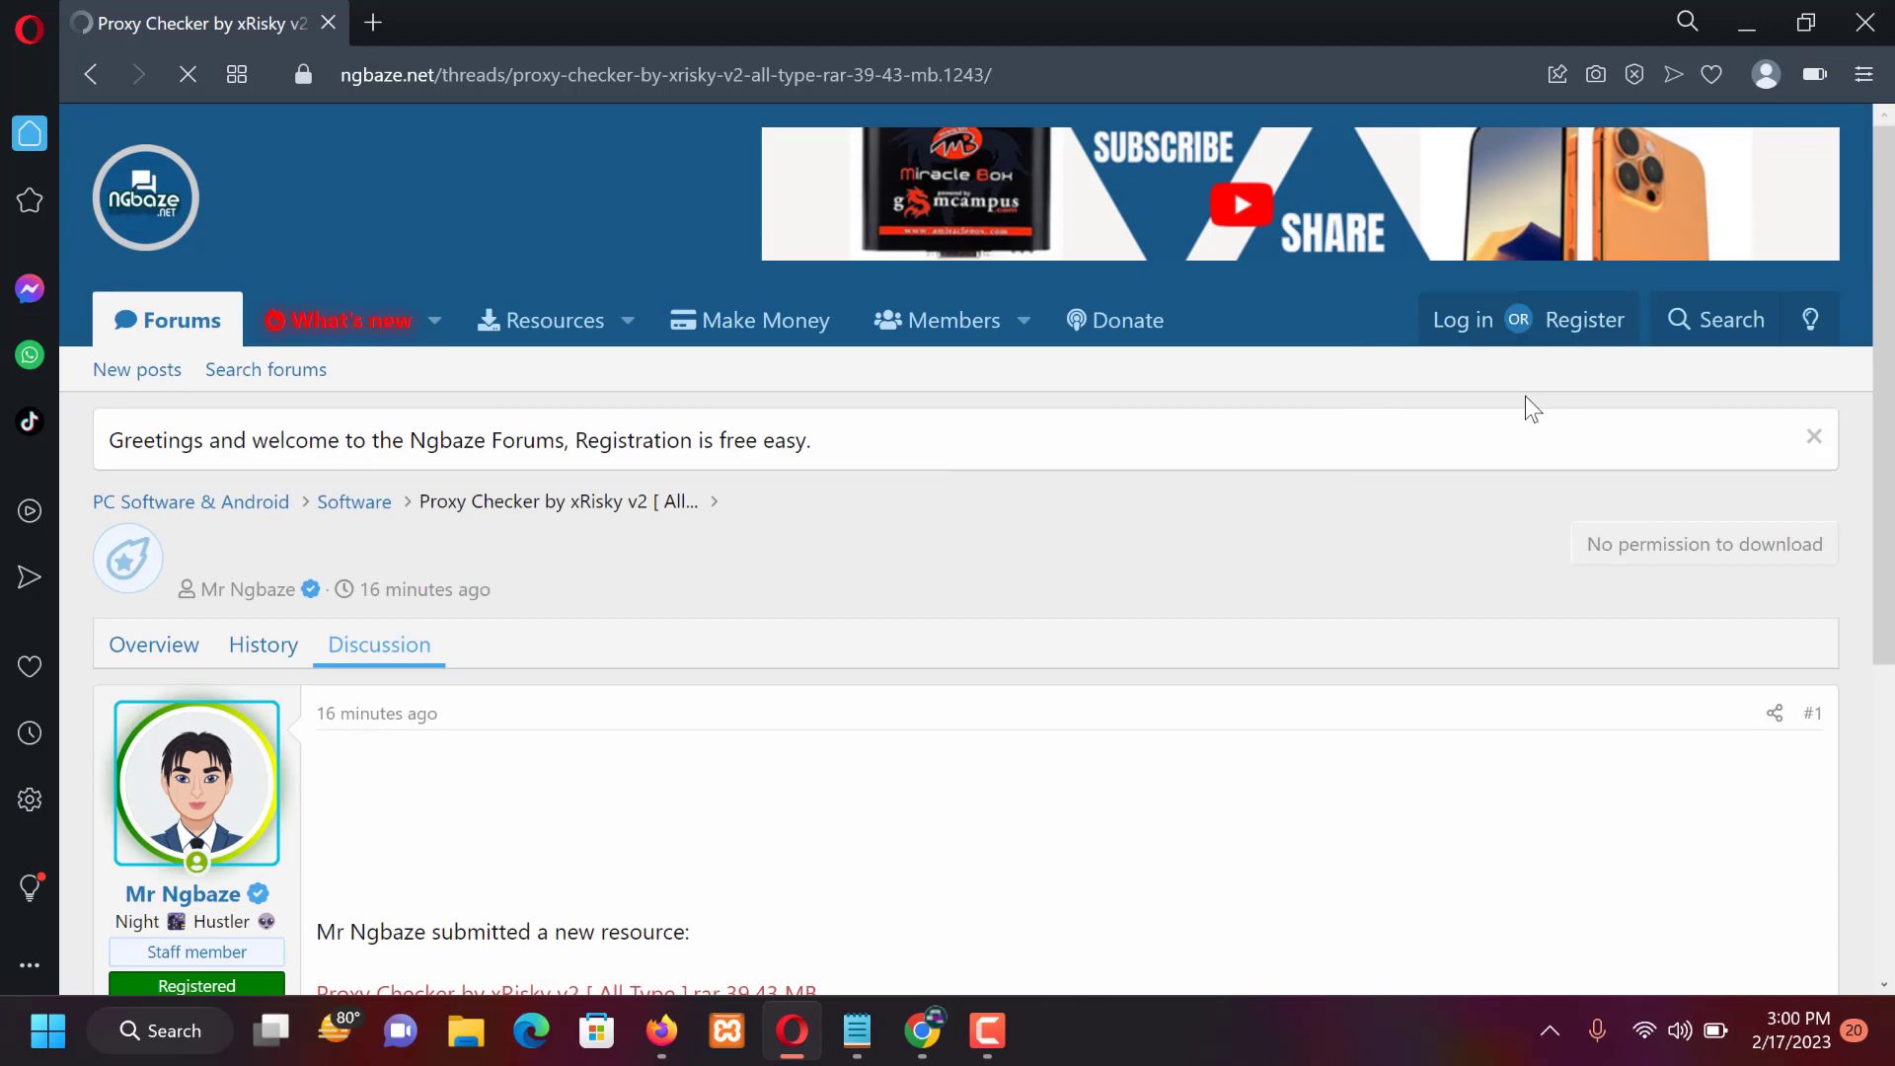
{"action": "scroll", "scroll_direction": "down", "scroll_amount": 3}
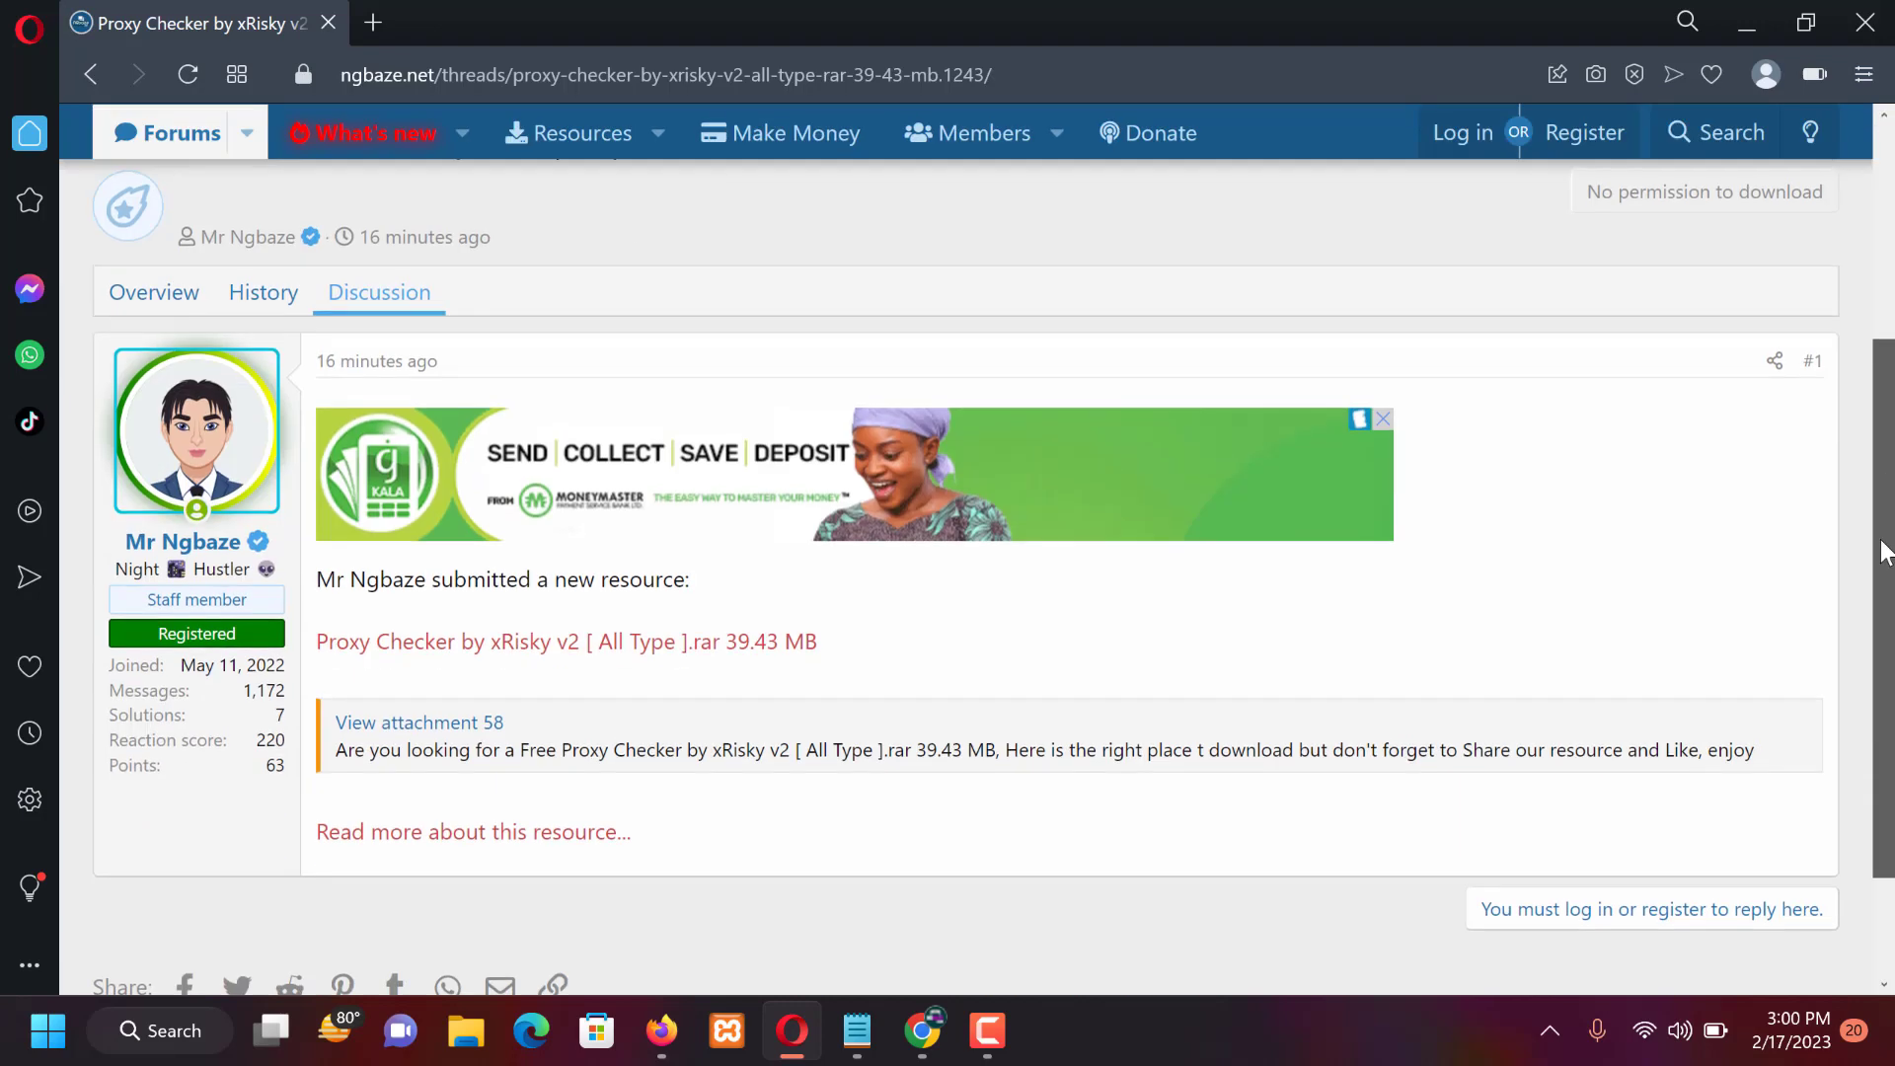
{"action": "scroll", "scroll_direction": "down", "scroll_amount": 3}
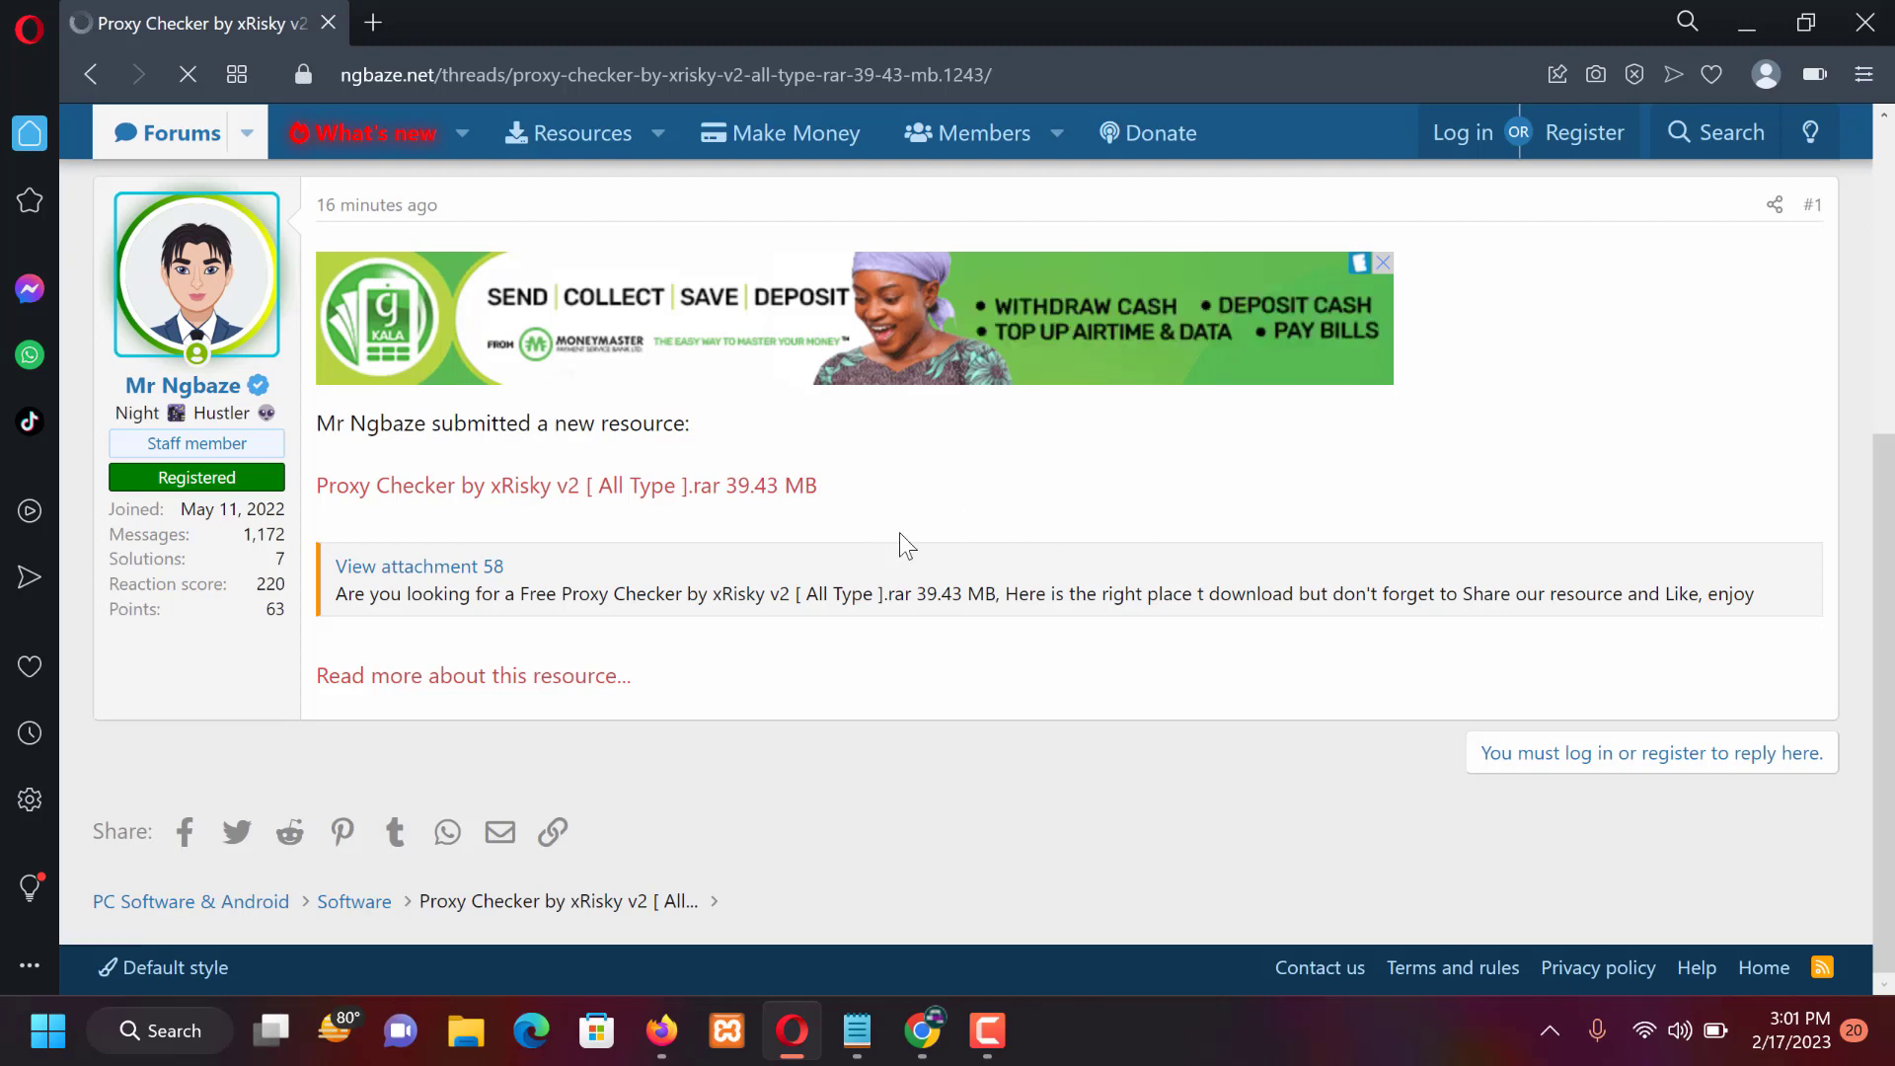
{"action": "mouse_move", "coordinate": [1422, 533]}
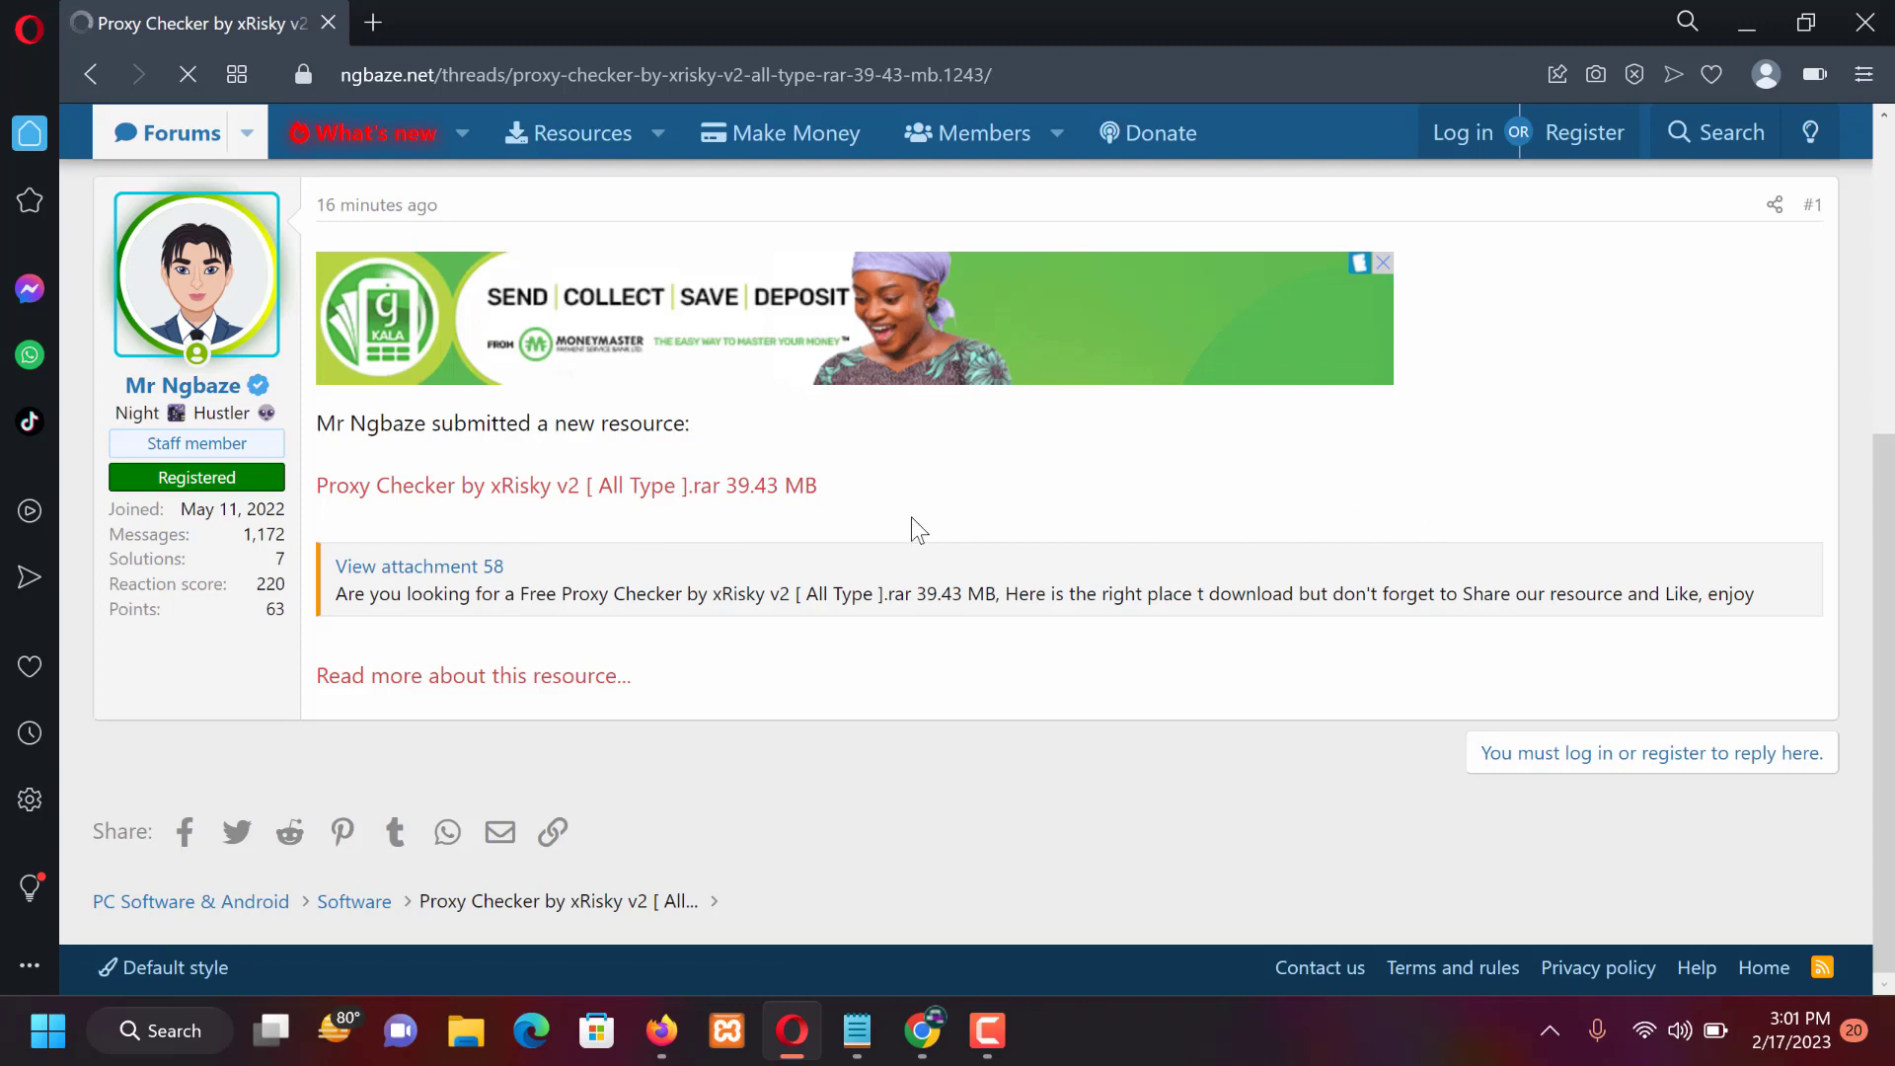
- Follow 'Read more about this resource…' to the full Proxy Checker resource overview with screenshot and description
{"action": "left_click", "coordinate": [473, 675]}
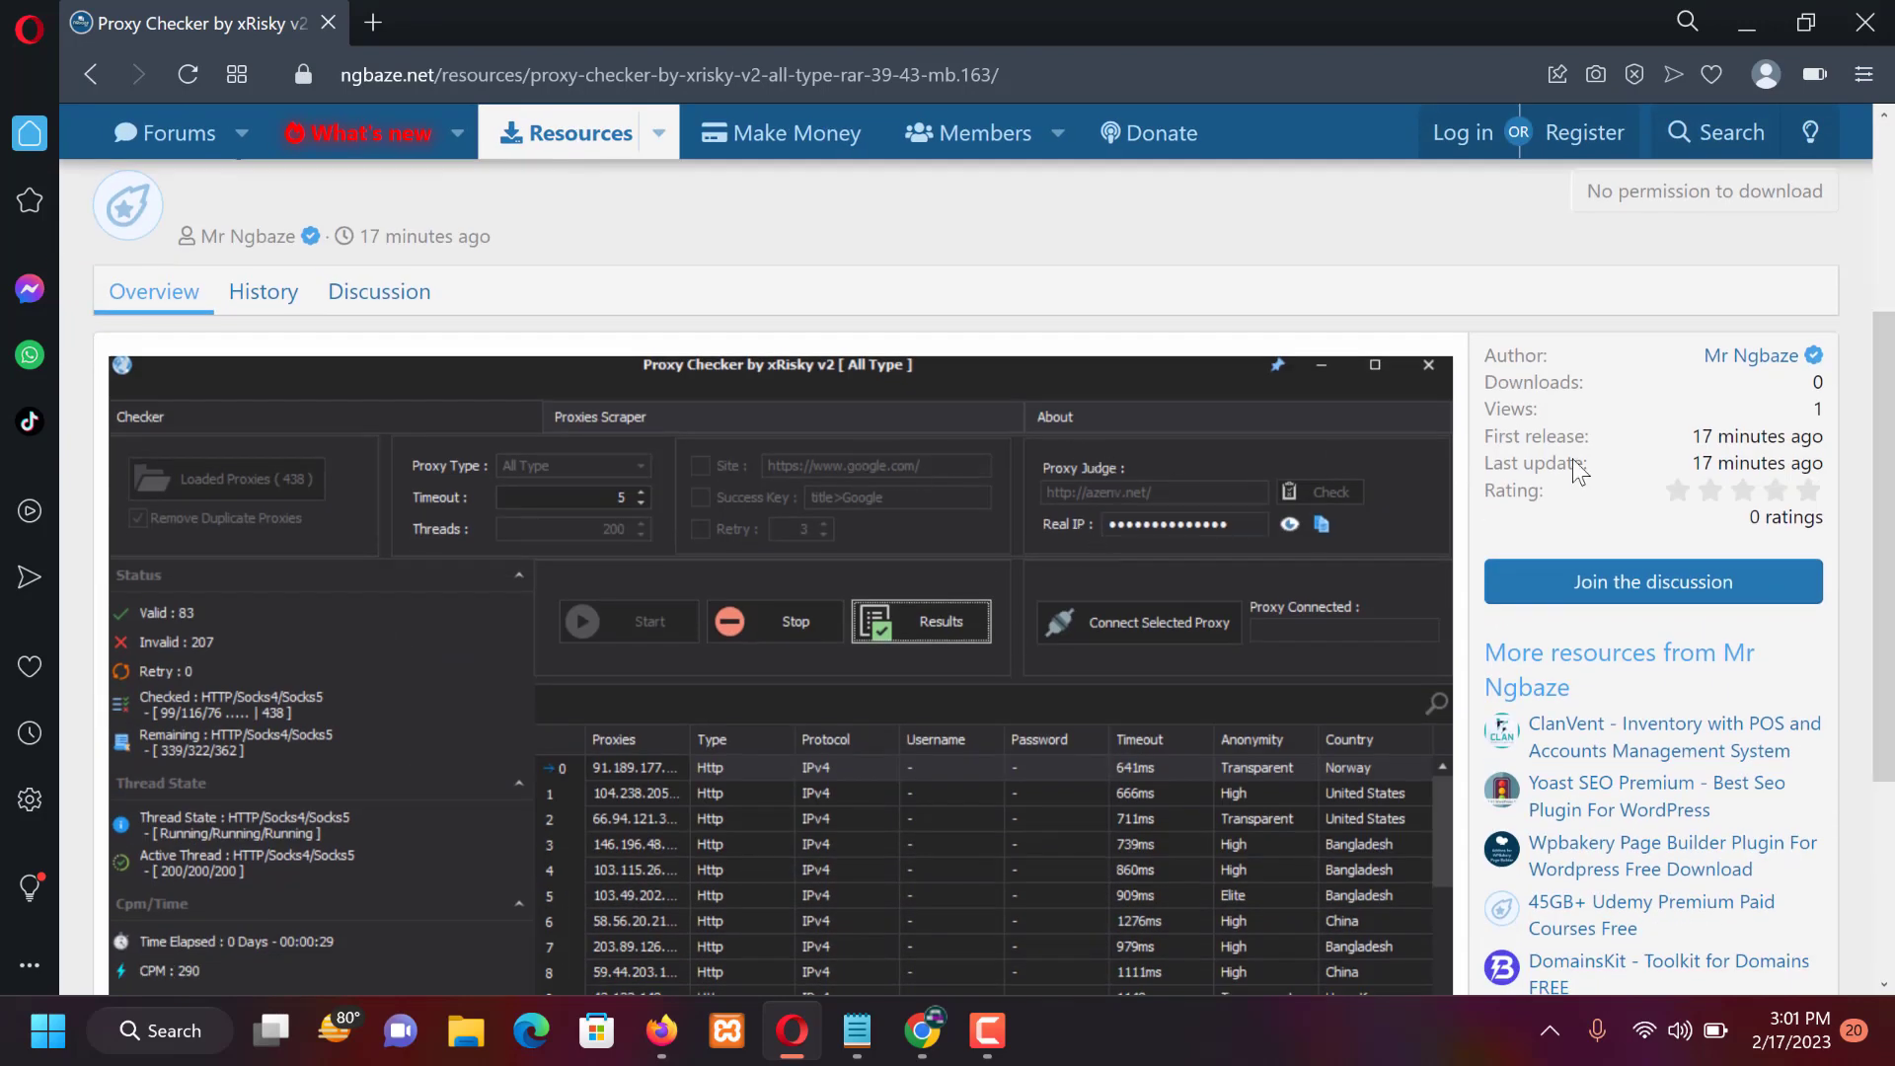
{"action": "scroll", "scroll_direction": "down", "scroll_amount": 3}
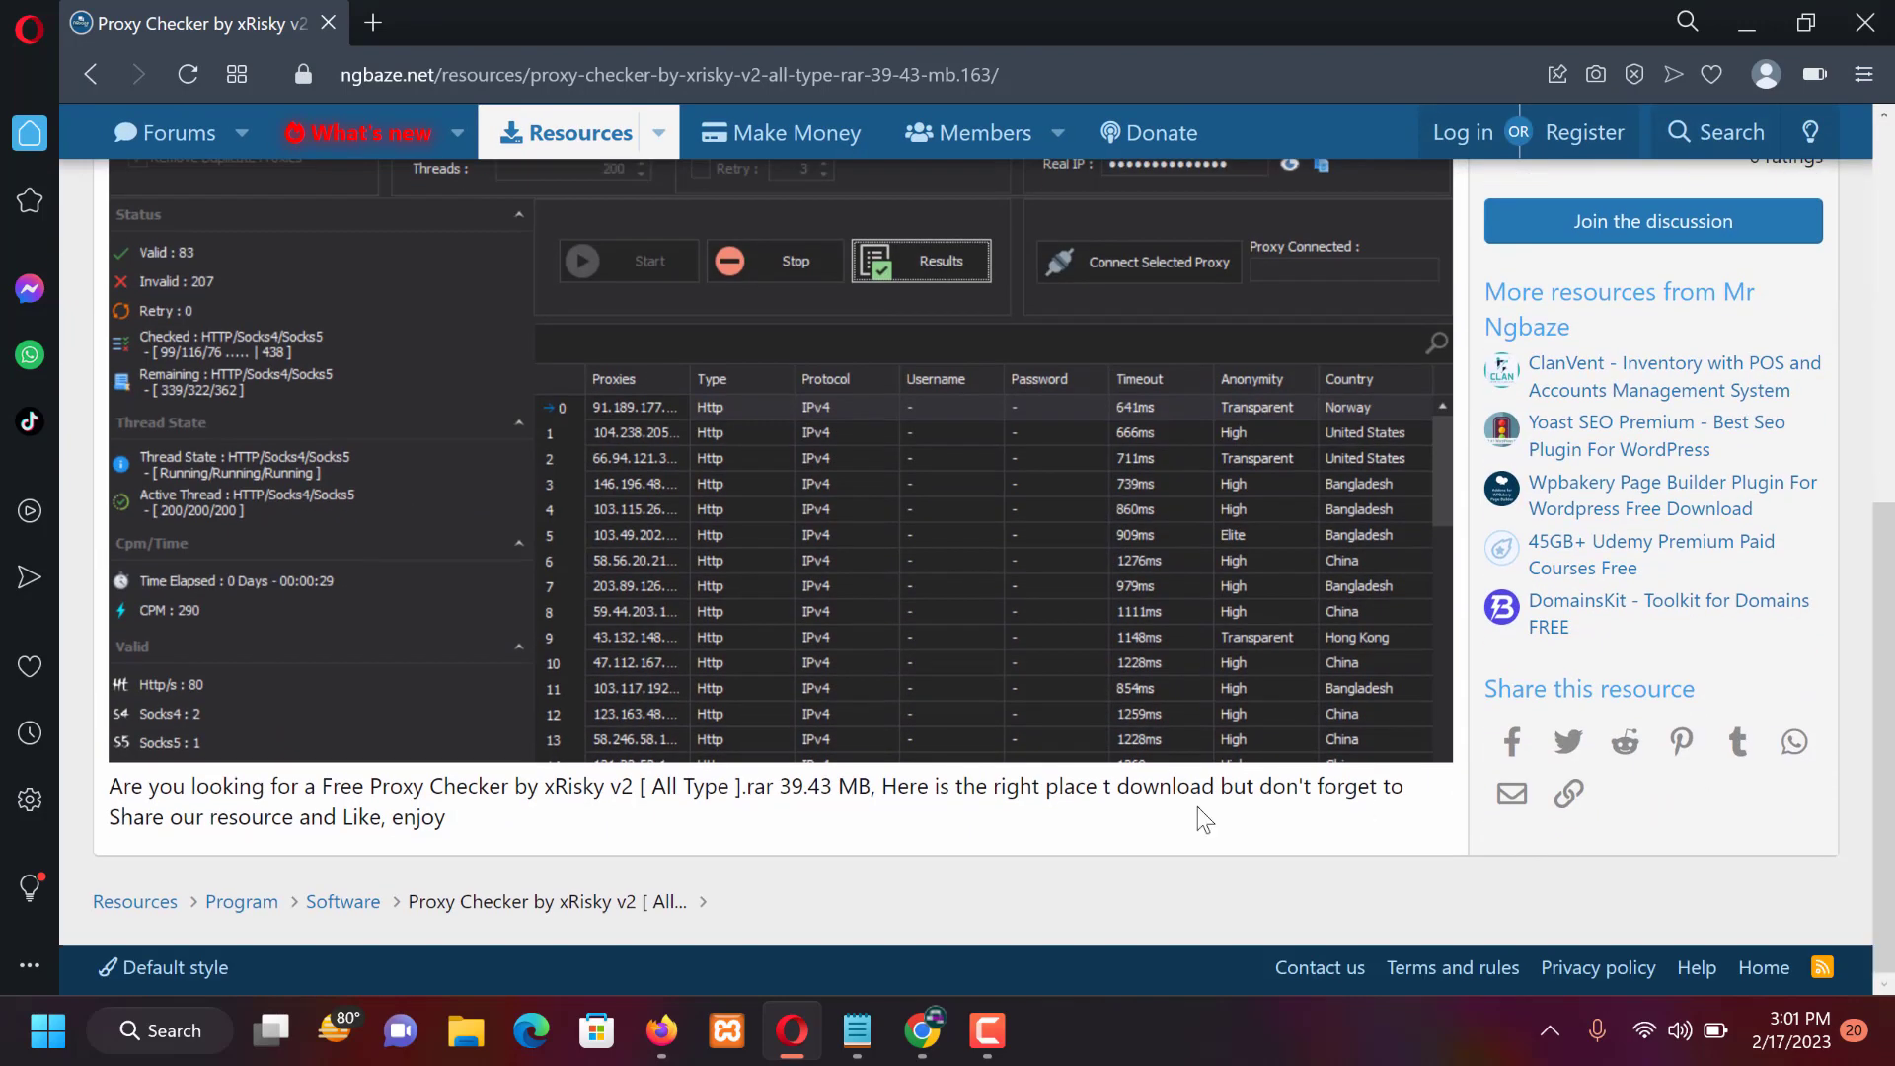
{"action": "mouse_move", "coordinate": [1291, 607]}
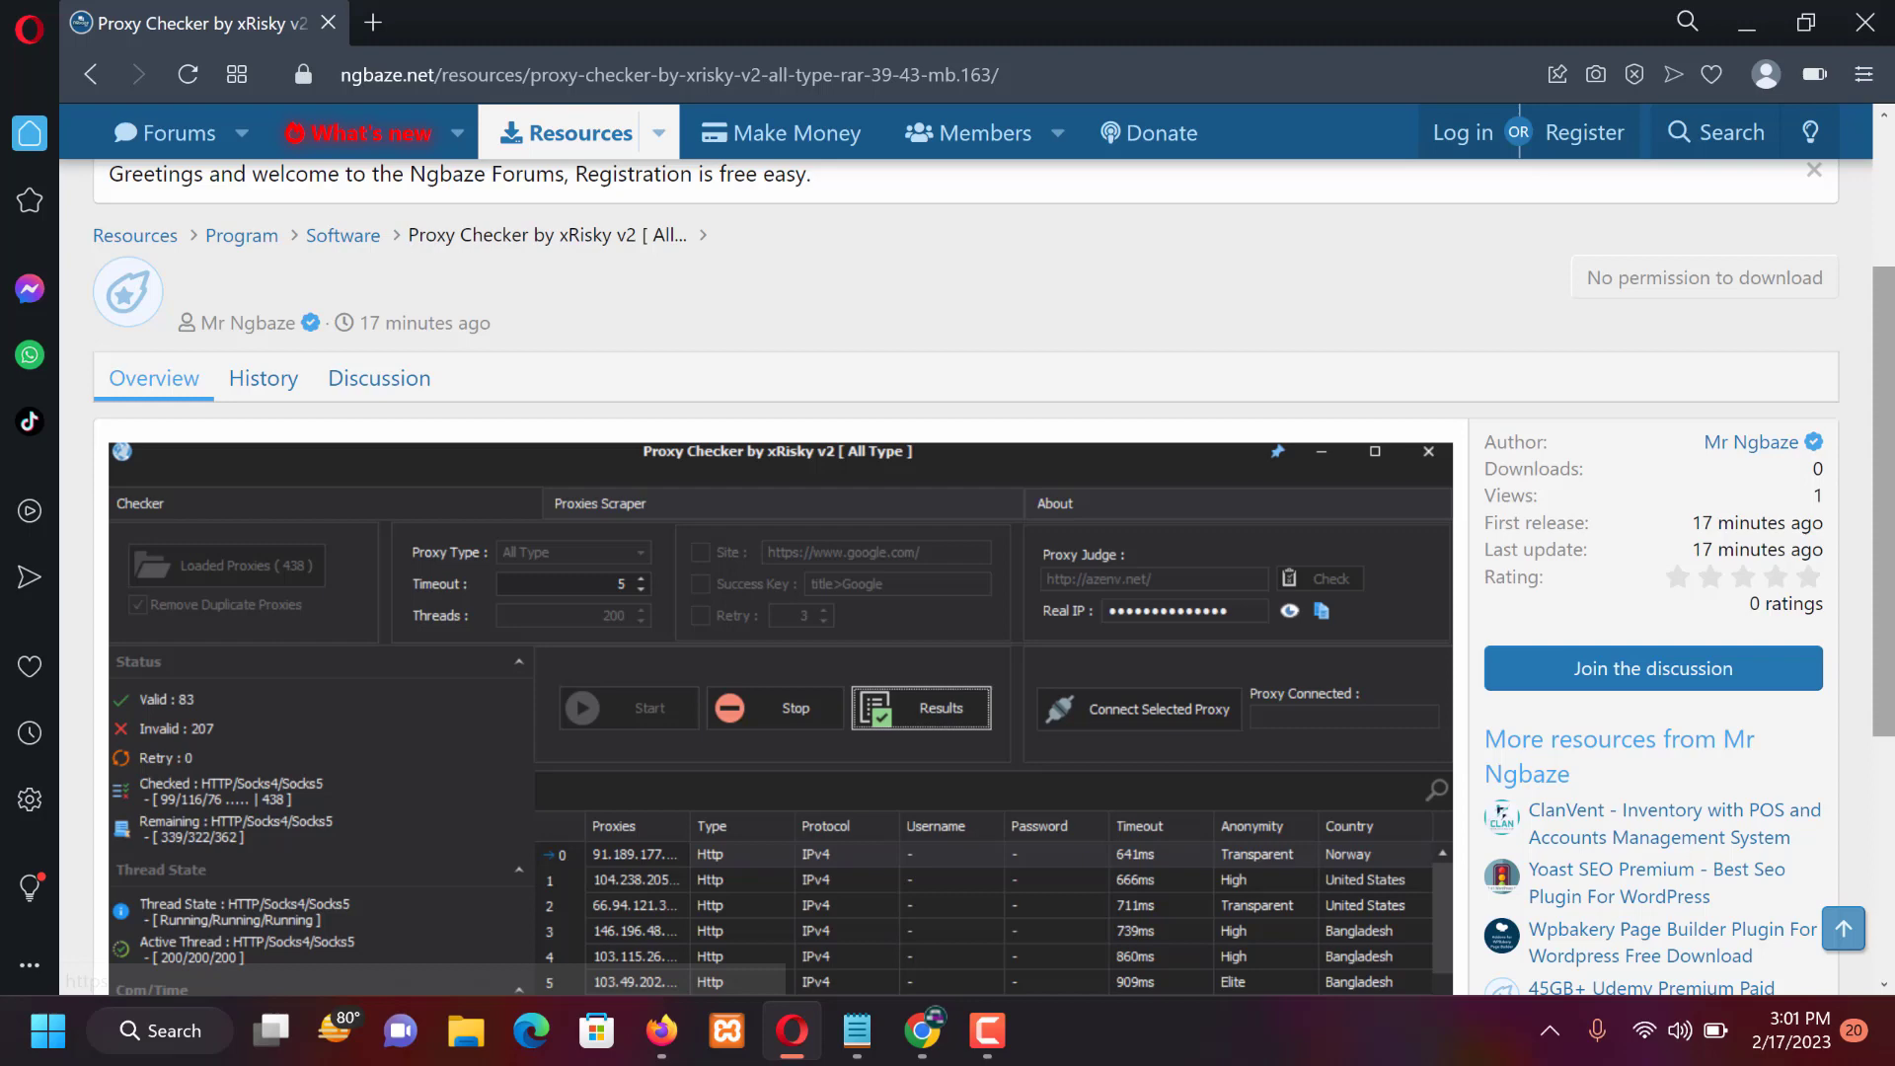
{"action": "scroll", "scroll_direction": "down", "scroll_amount": 3}
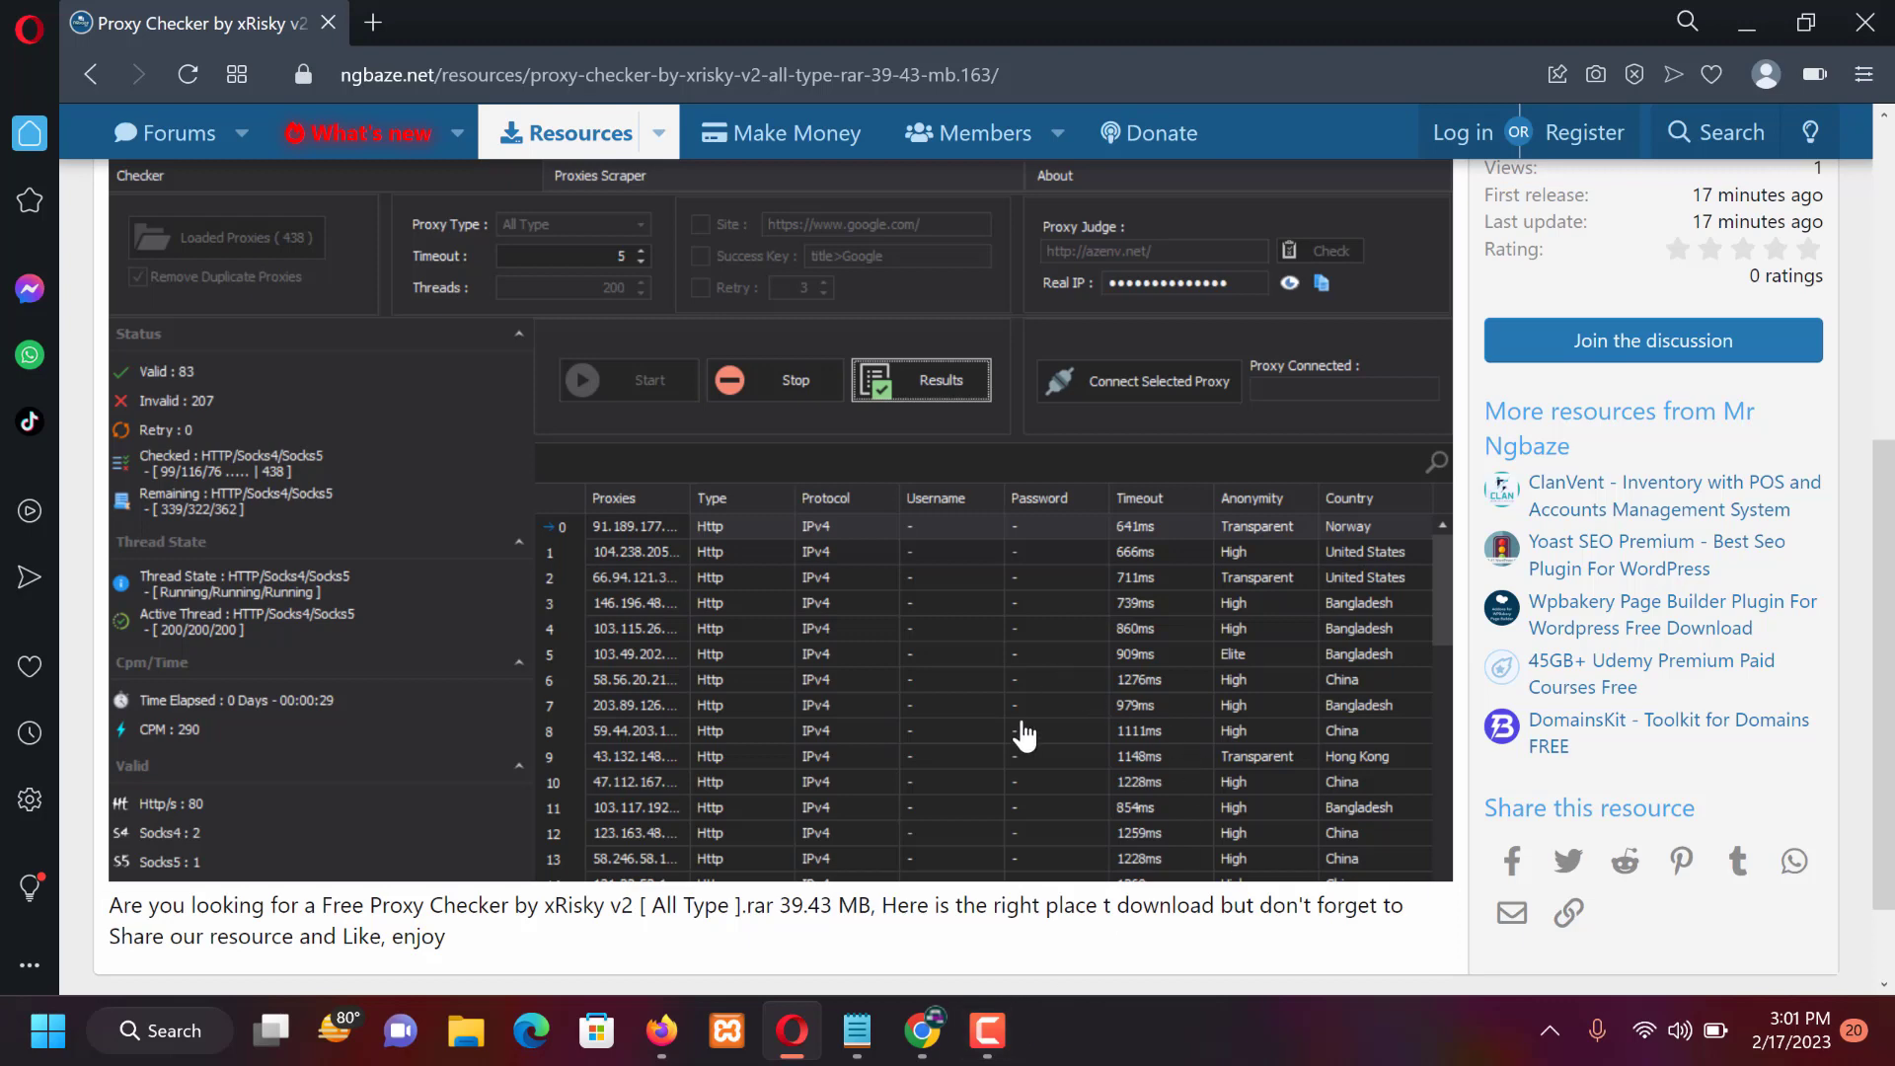
{"action": "mouse_move", "coordinate": [921, 1032]}
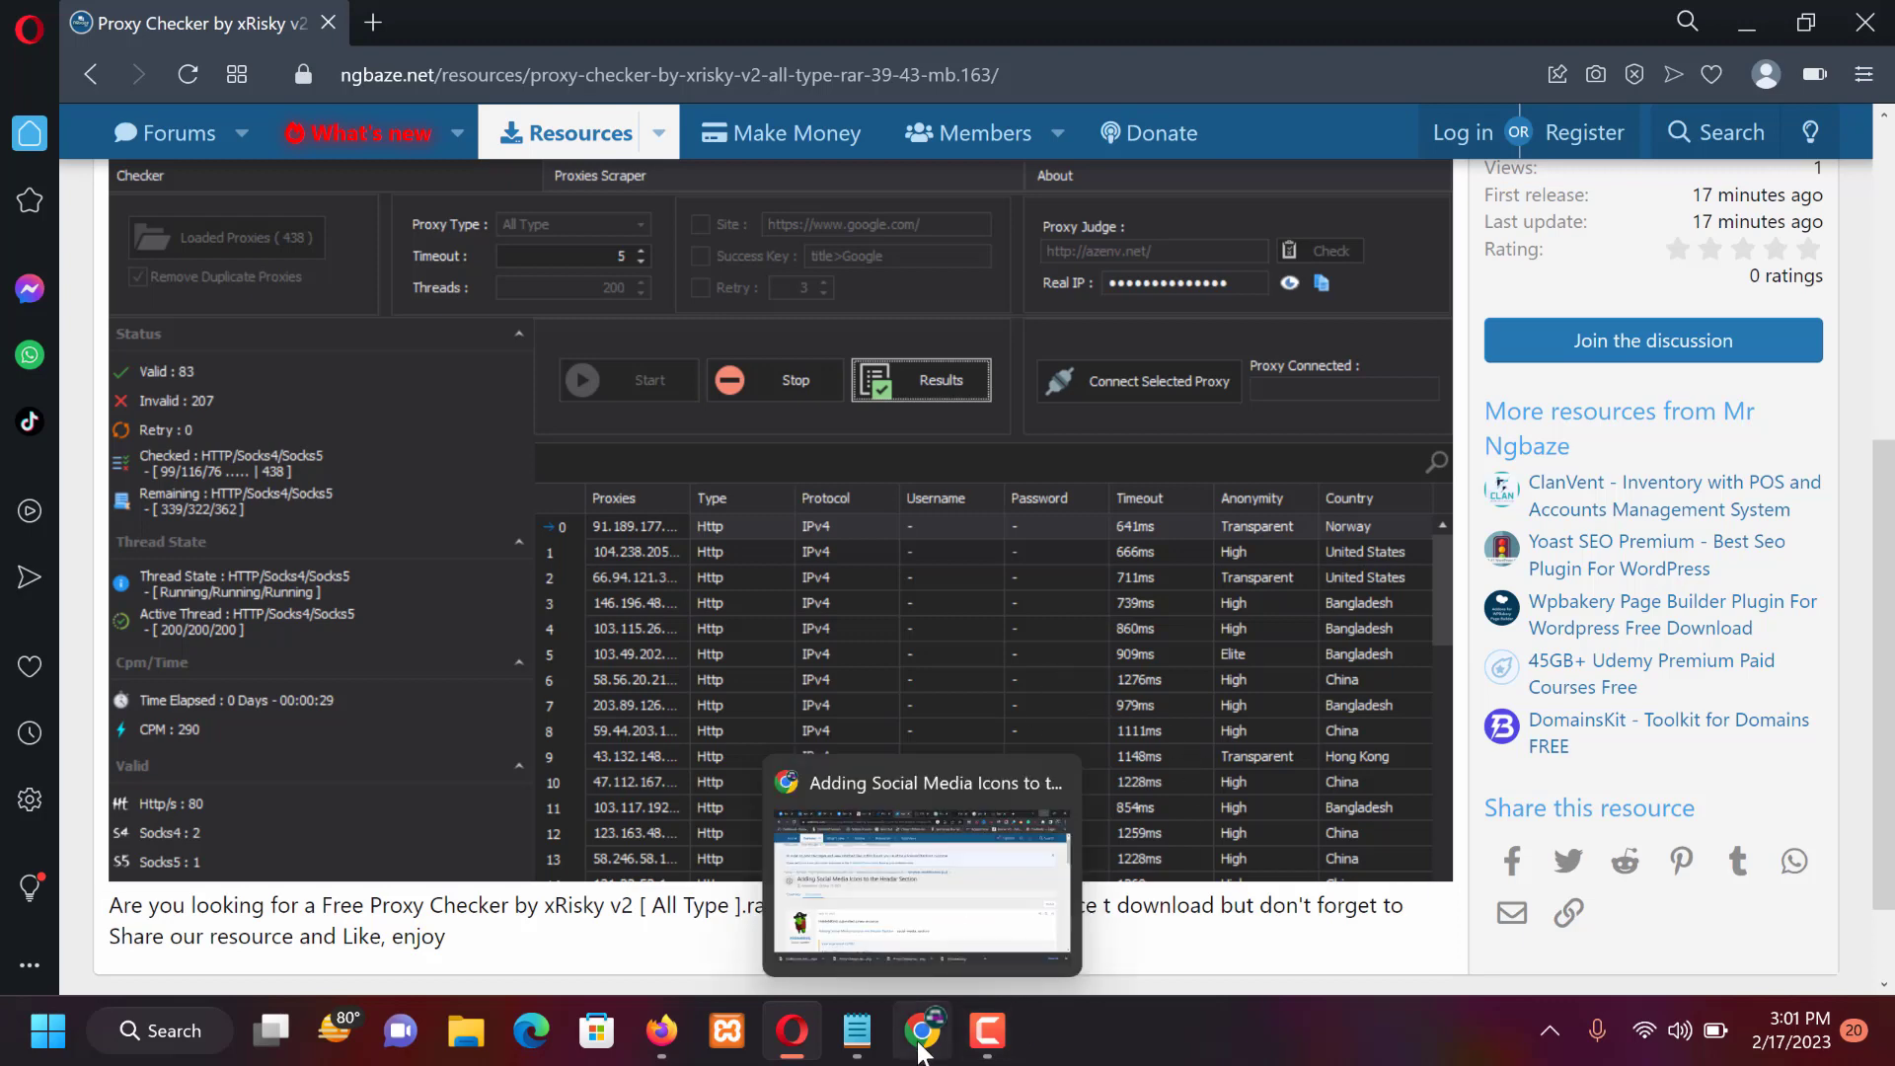